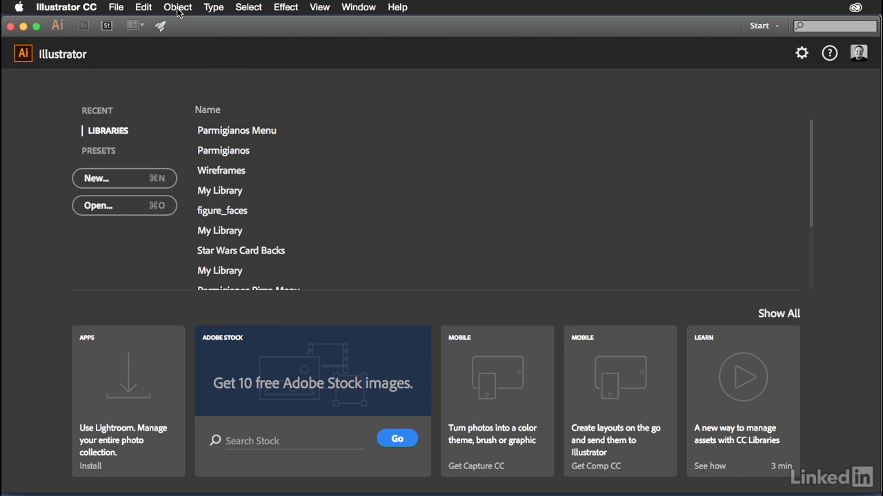
- Choose File > New to open the New Document dialog
left_click(115, 7)
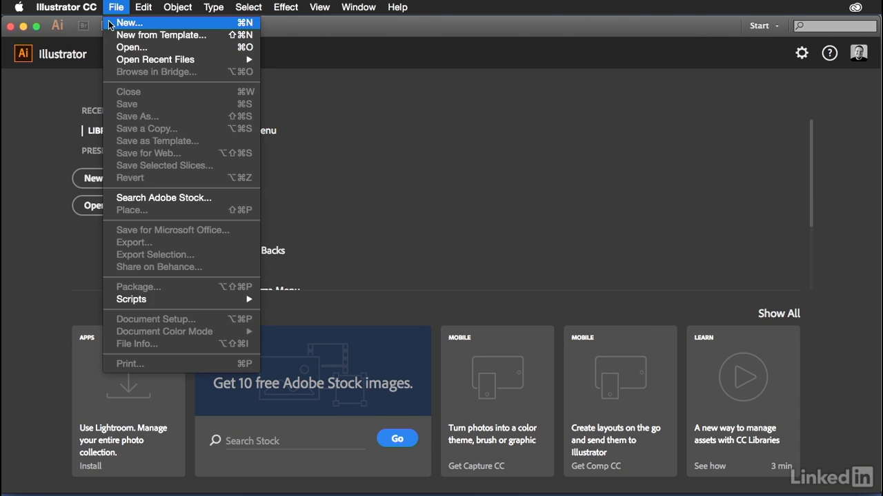
left_click(128, 22)
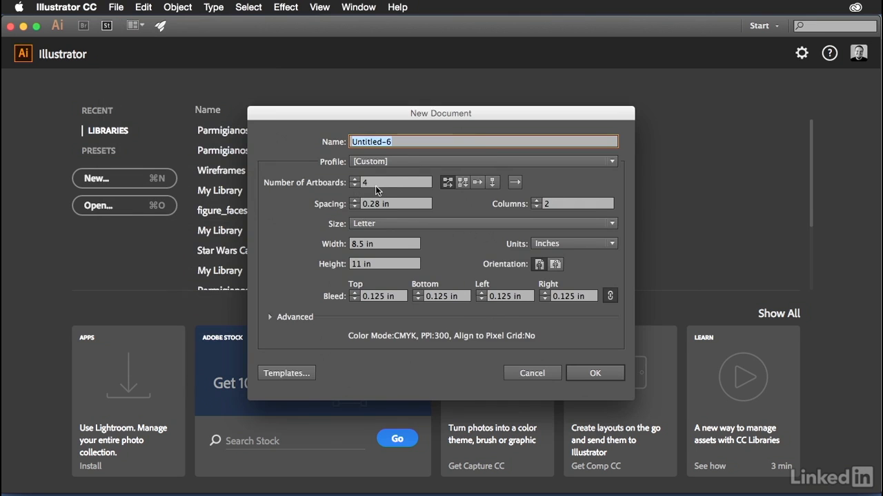
left_click(354, 180)
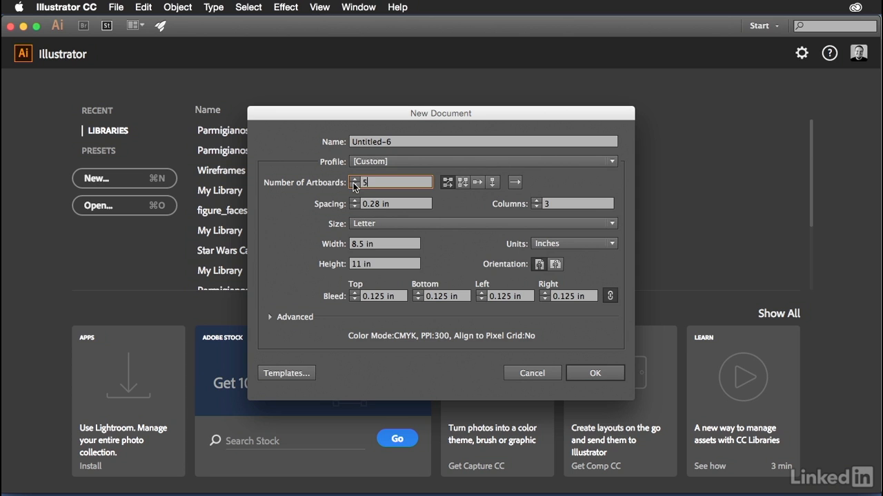
left_click(355, 185)
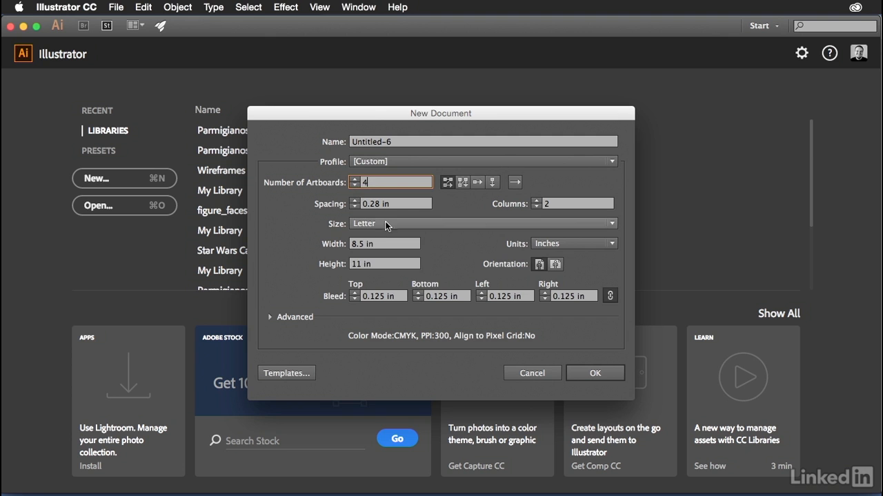
left_click(479, 223)
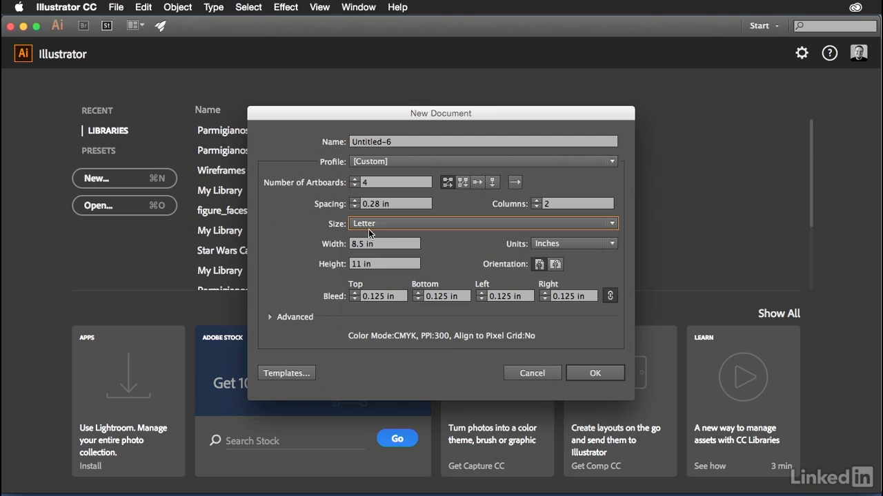
left_click(573, 243)
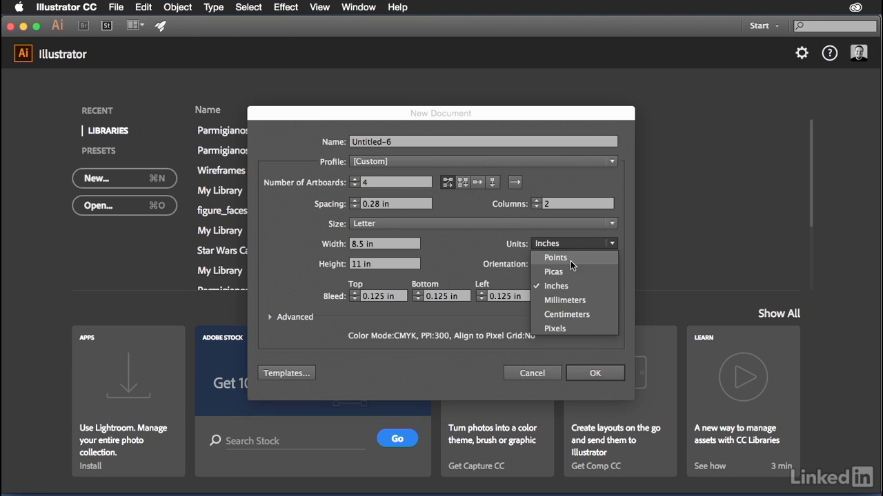
left_click(556, 285)
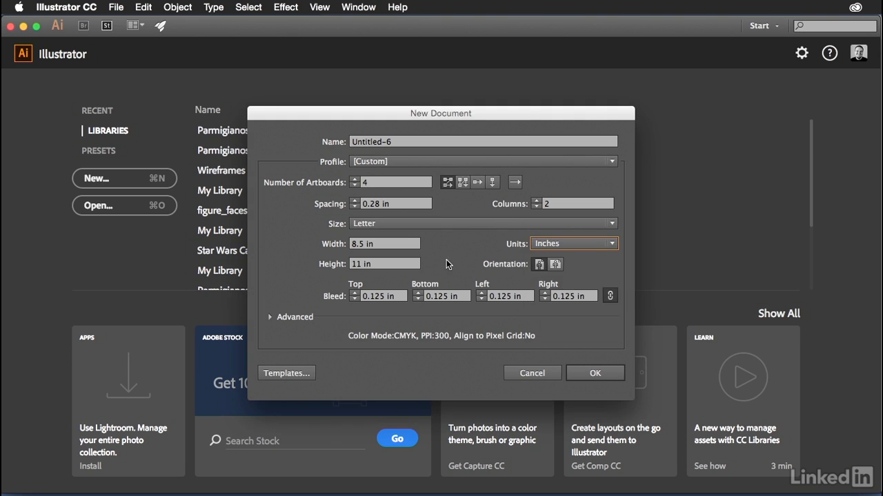
mouse_move(356, 310)
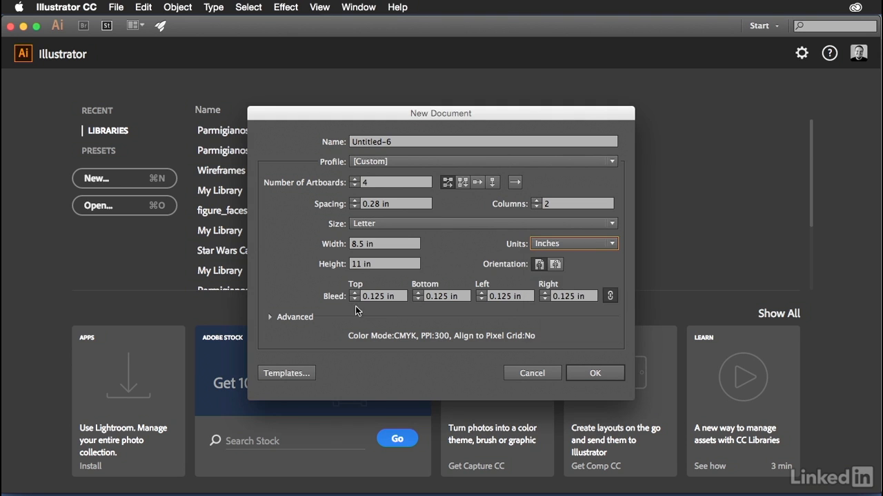
left_click(379, 296)
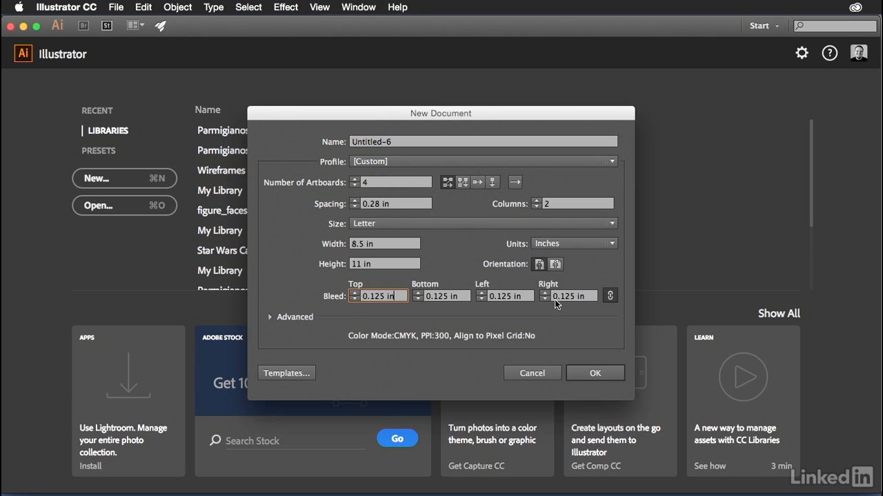
mouse_move(564, 336)
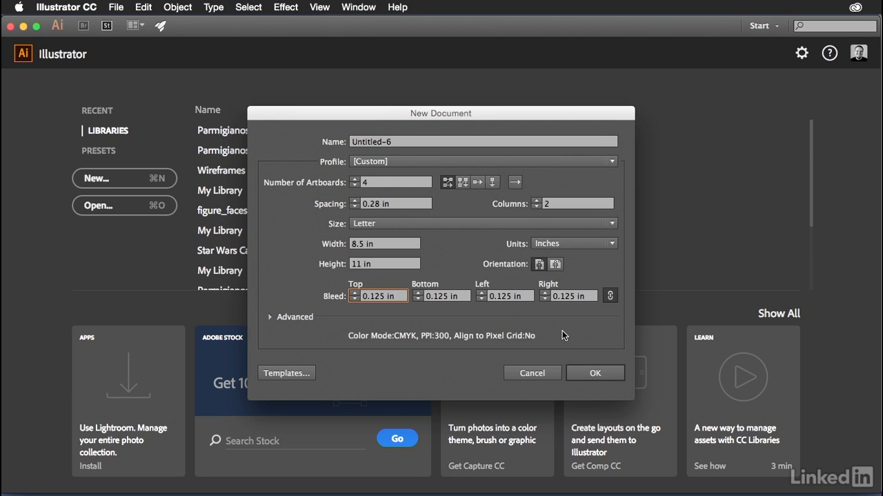
left_click(378, 296)
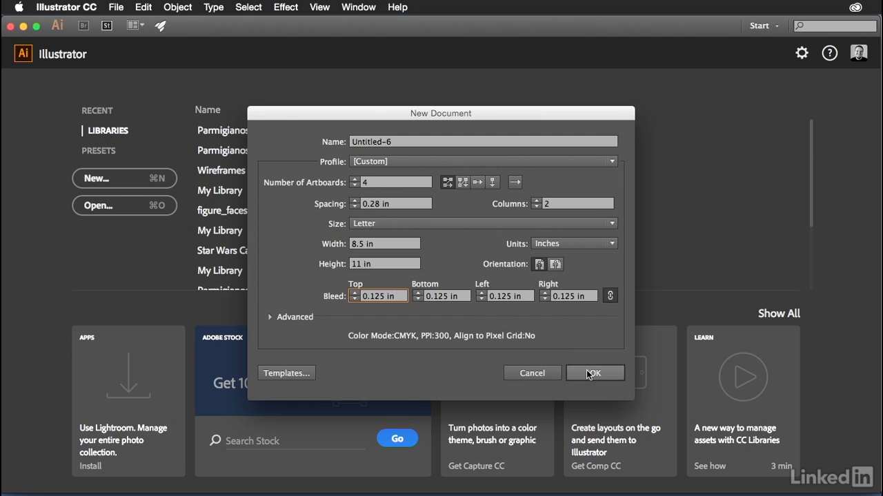
- Confirm the dialog to create the four Letter-size artboards with 0.125-inch bleed
left_click(593, 372)
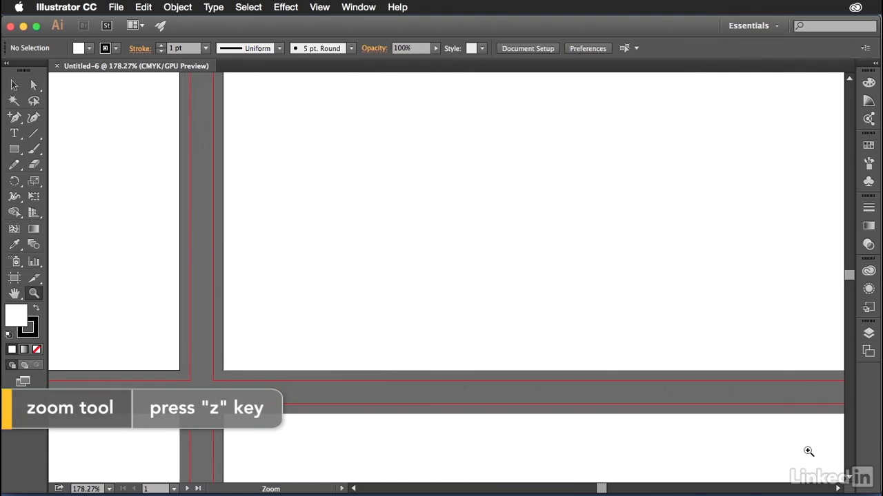
mouse_move(331, 385)
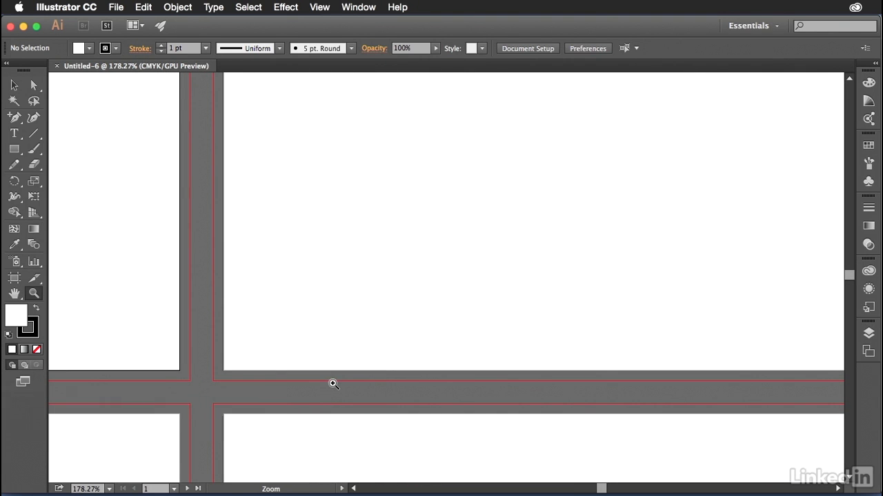
mouse_move(219, 326)
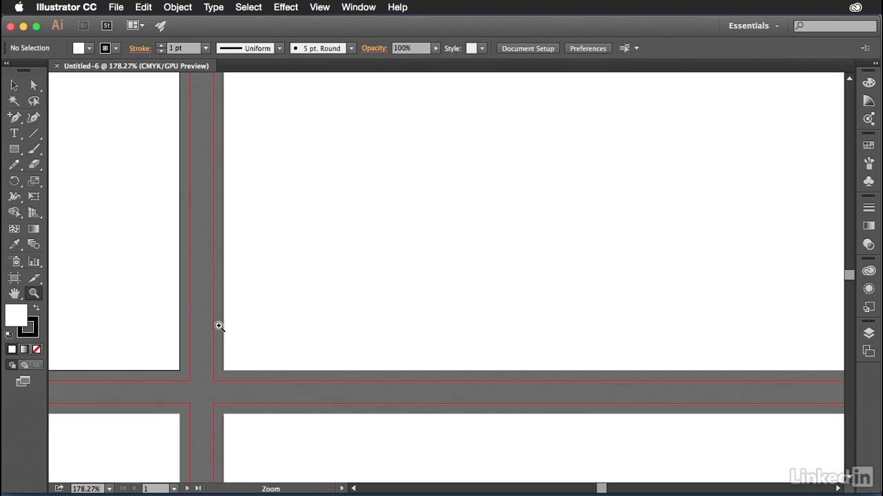
mouse_move(254, 371)
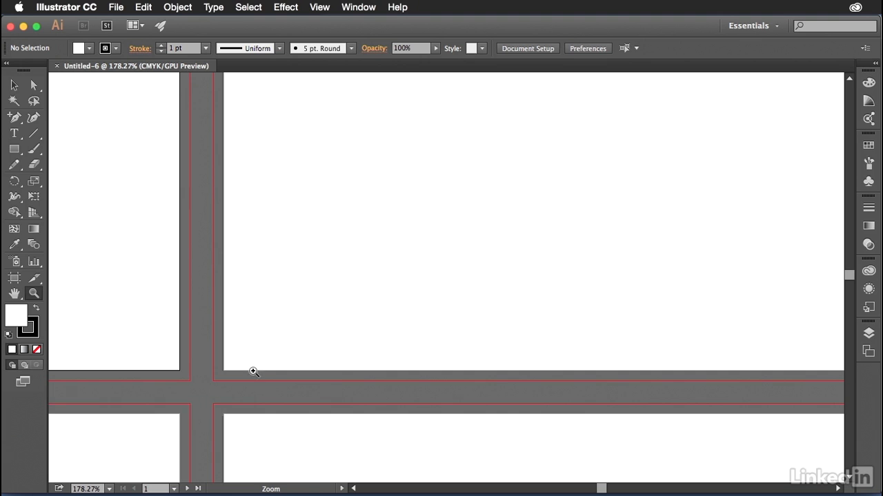
mouse_move(227, 346)
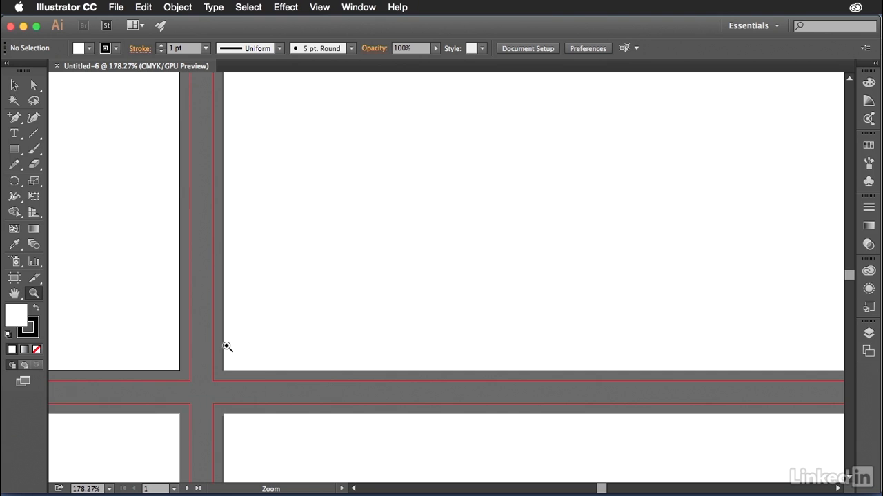
mouse_move(402, 365)
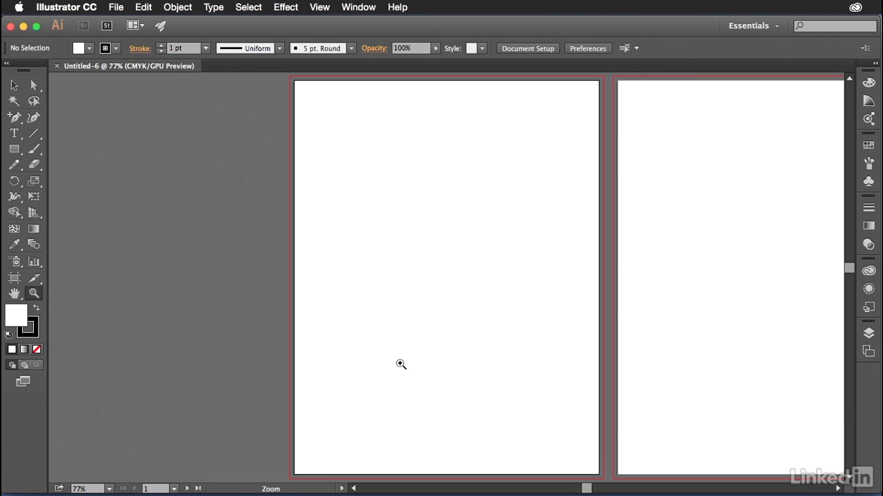
- Fit the artboard in view and place an exact-size Rectangle over the first artboard's bleed
key("cmd+0")
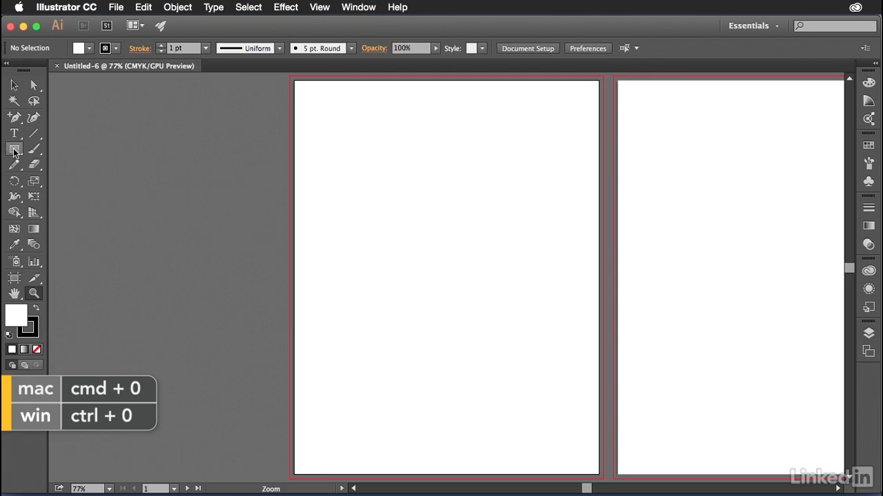
left_click(13, 149)
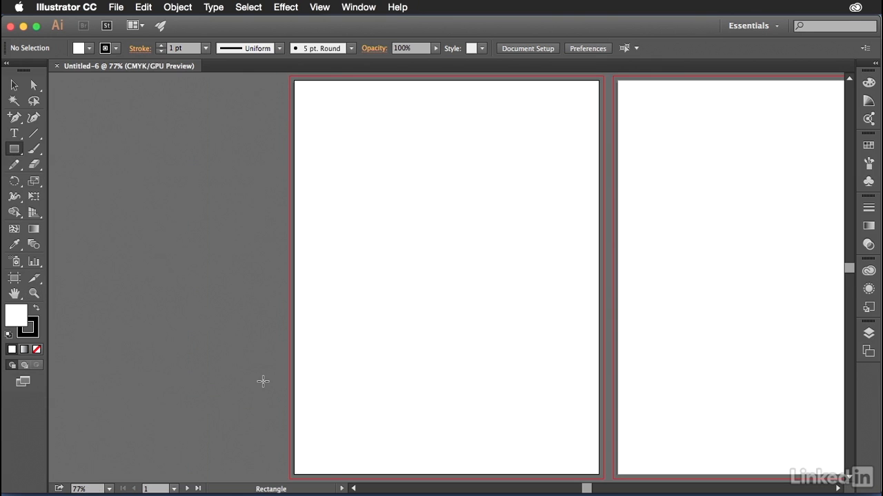
left_click(35, 349)
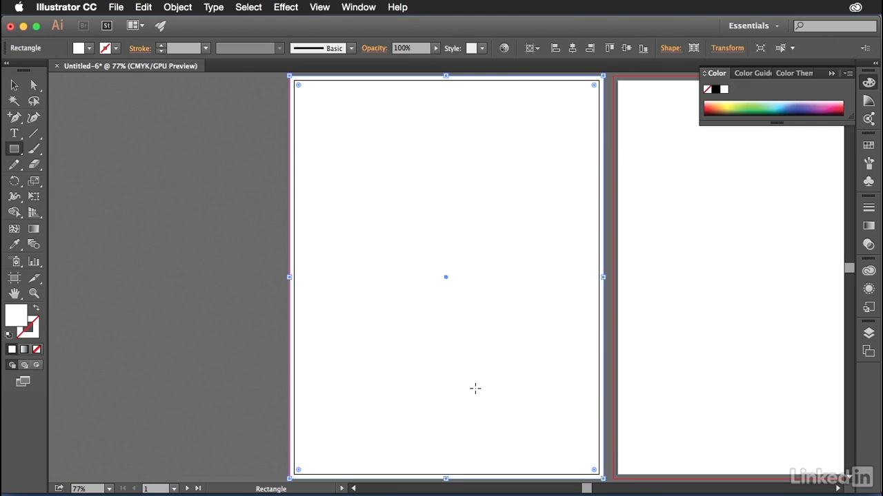
mouse_move(473, 379)
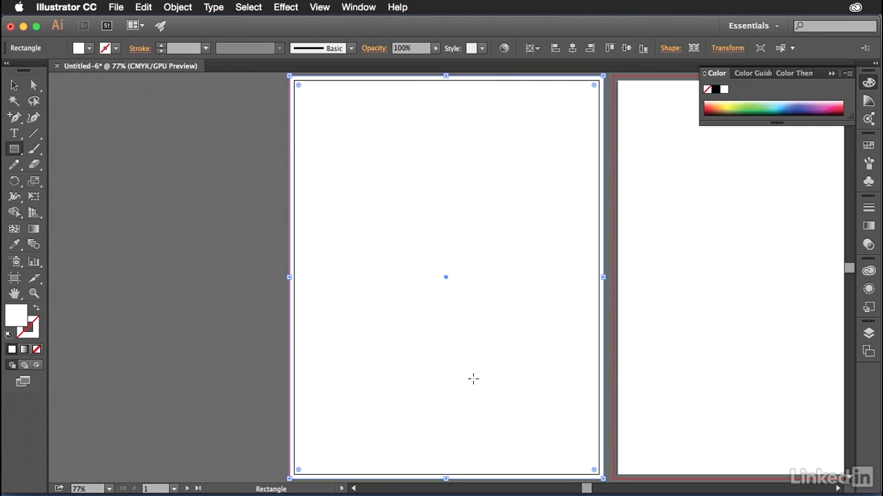
mouse_move(456, 370)
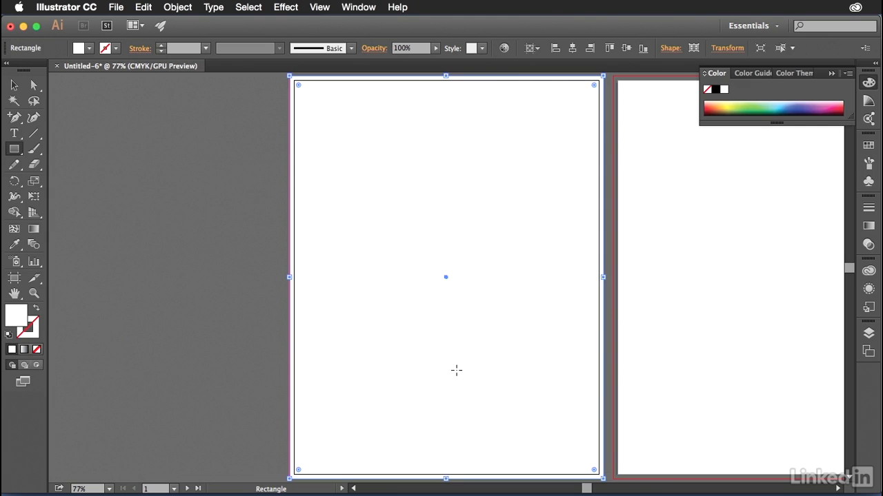
- Fill the rectangle with the default gradient and change its type to Radial
left_click(868, 226)
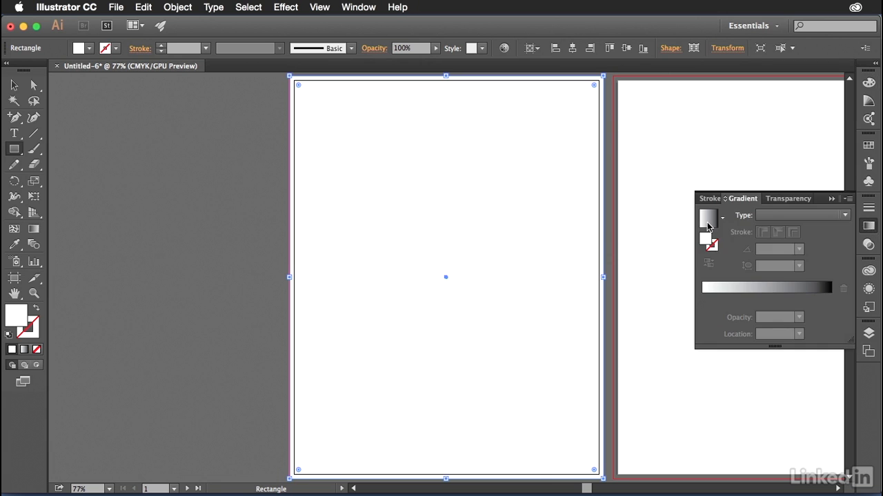
left_click(708, 218)
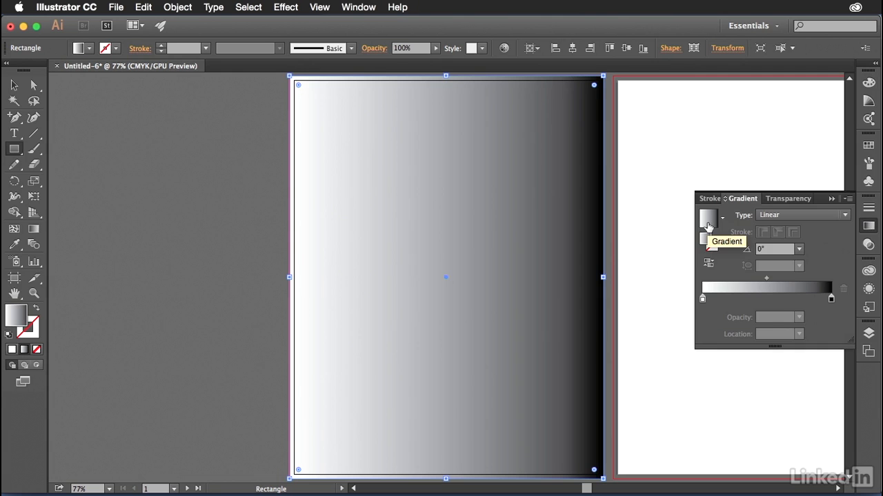
mouse_move(234, 221)
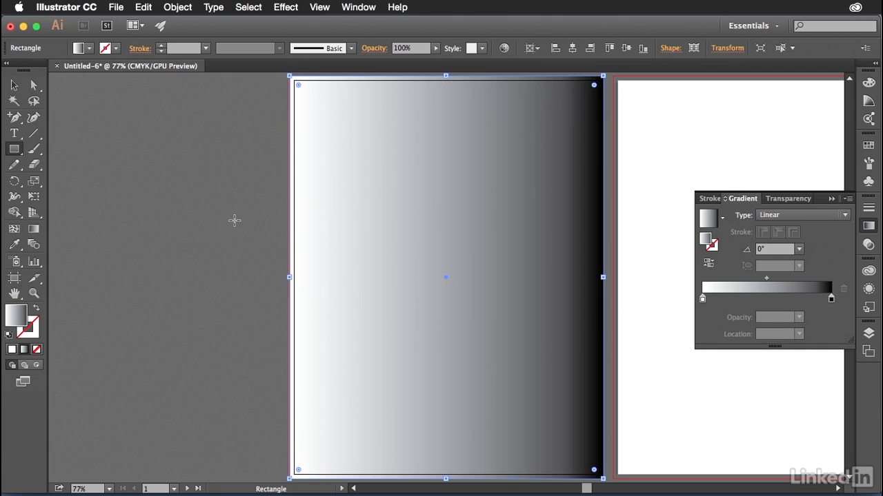
mouse_move(591, 248)
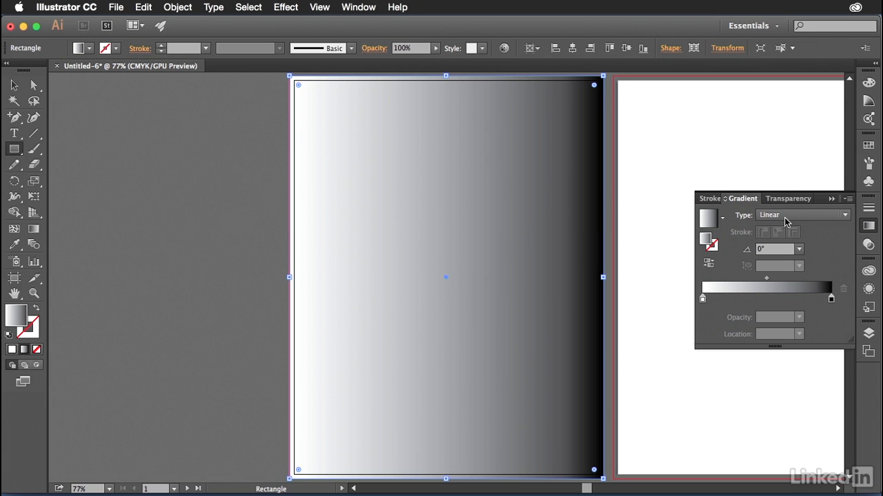
left_click(802, 215)
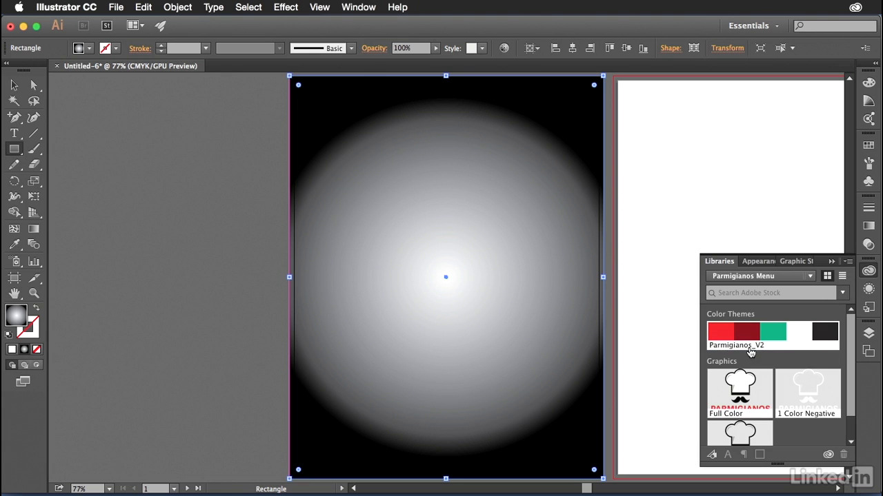
- Add the Parmigianos_V2 colour theme to Swatches from its Libraries context menu
right_click(734, 334)
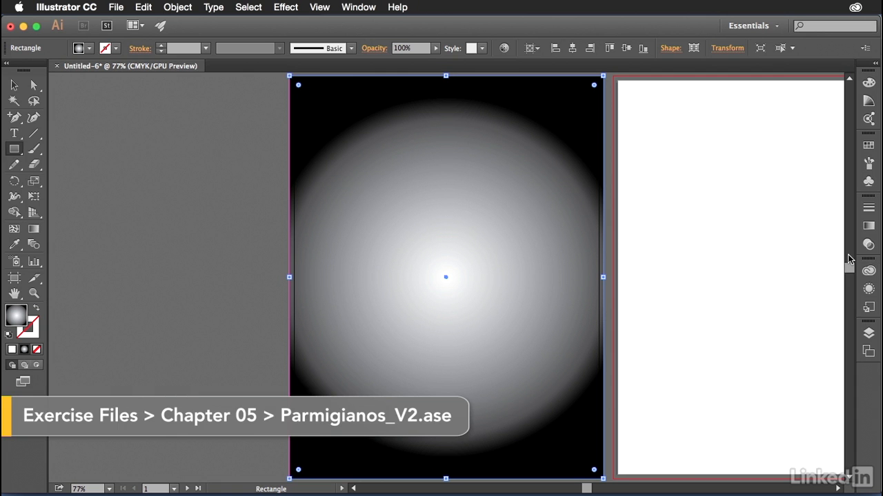
mouse_move(839, 257)
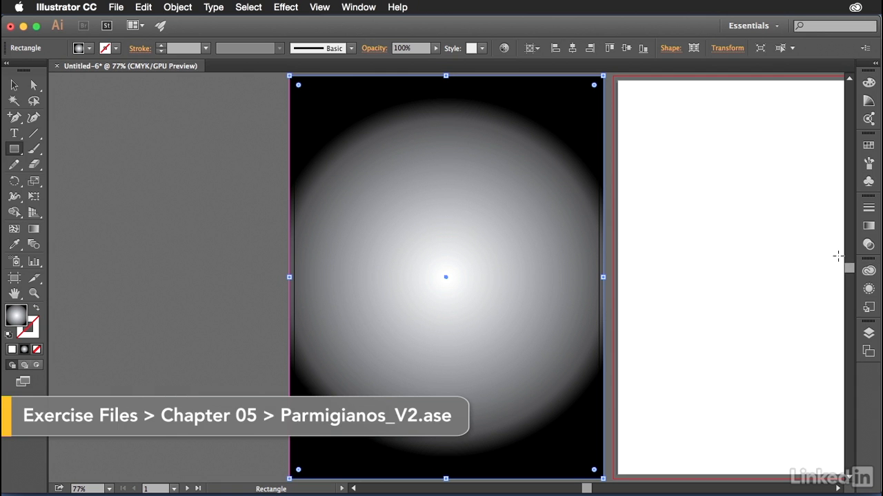
mouse_move(868, 145)
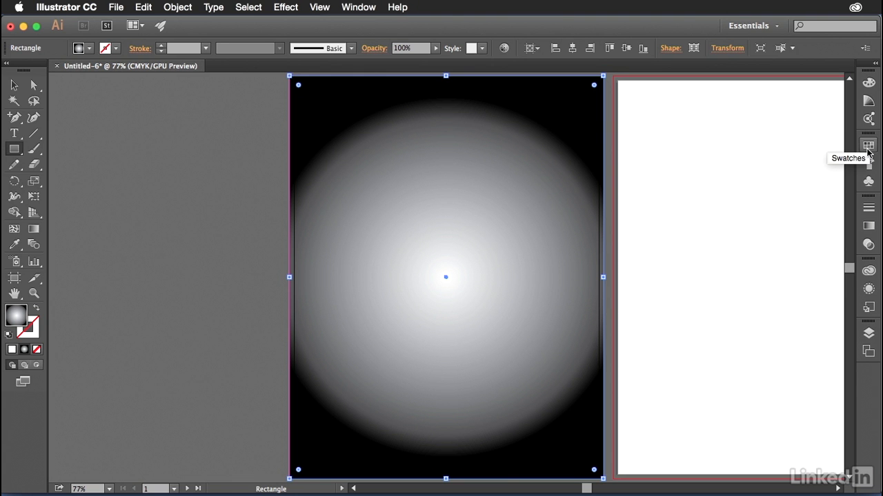
- Show the Swatches panel holding the red, green, white and black theme colours
left_click(868, 145)
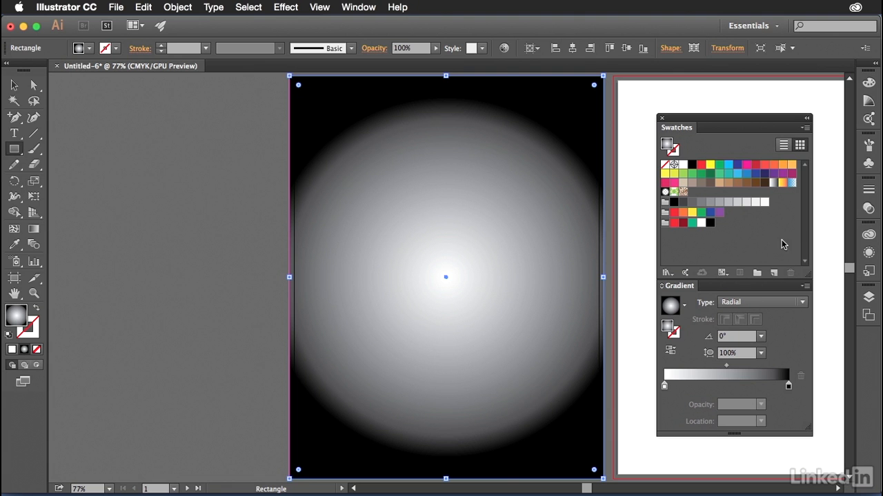
mouse_move(448, 281)
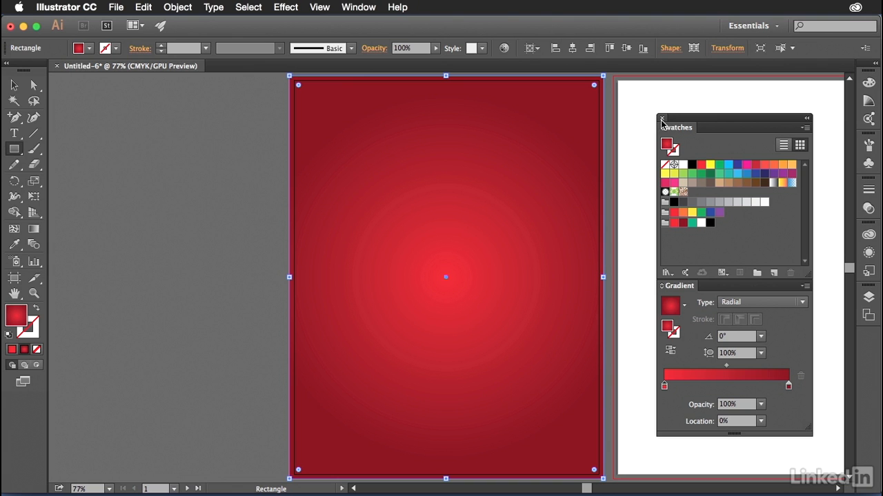
mouse_move(697, 121)
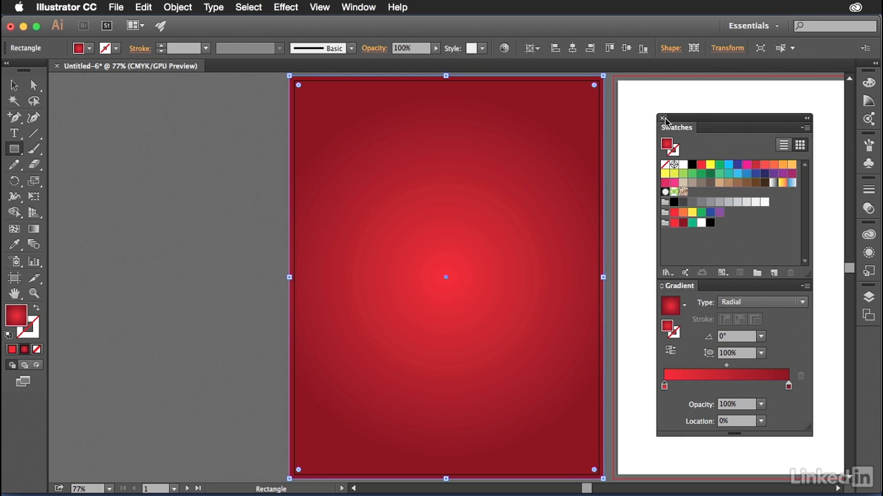
mouse_move(754, 25)
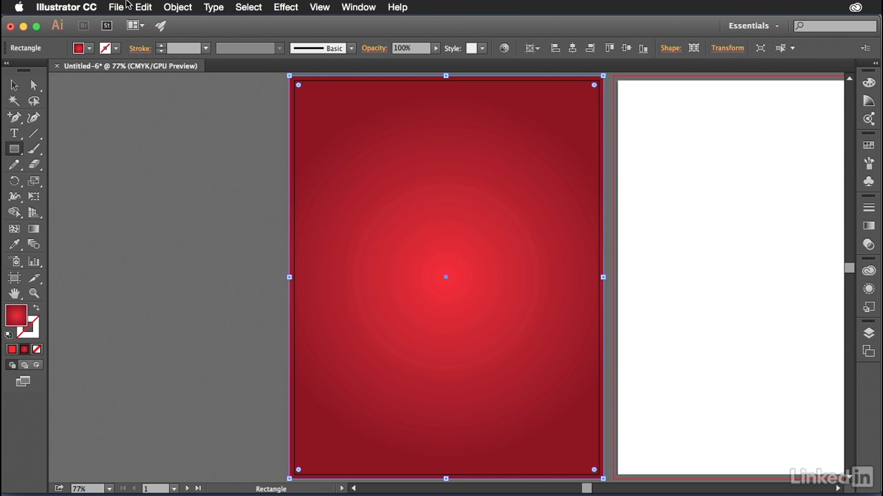
- Open ornate_pattern.ai from the Chapter 05 folder
left_click(115, 7)
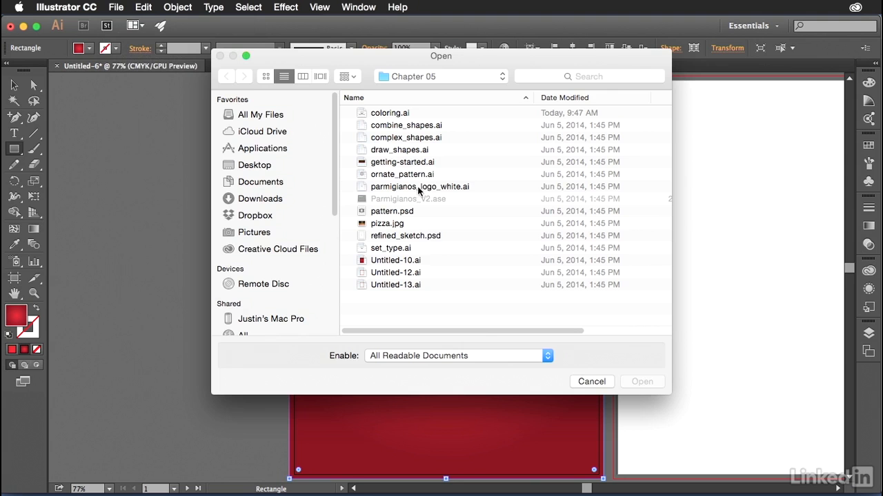
left_click(402, 174)
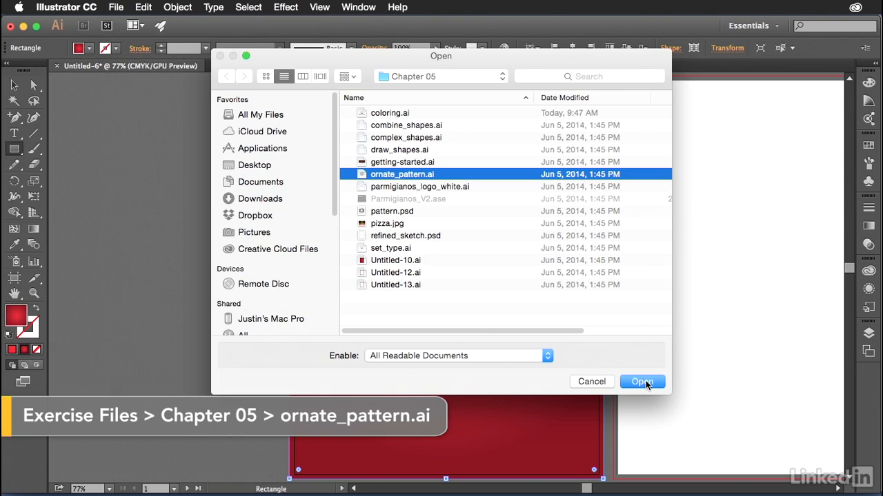
left_click(641, 382)
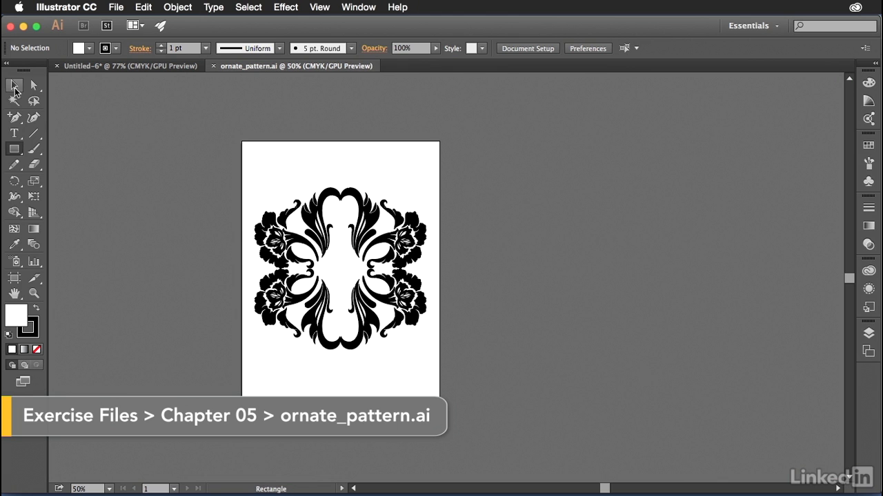
- Select the ornament with the Selection tool and close the ornate_pattern.ai tab
left_click(340, 269)
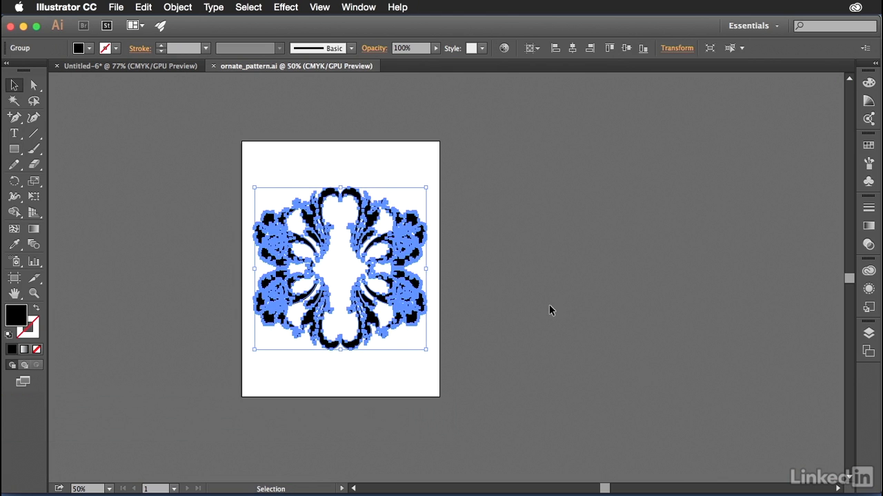
mouse_move(542, 307)
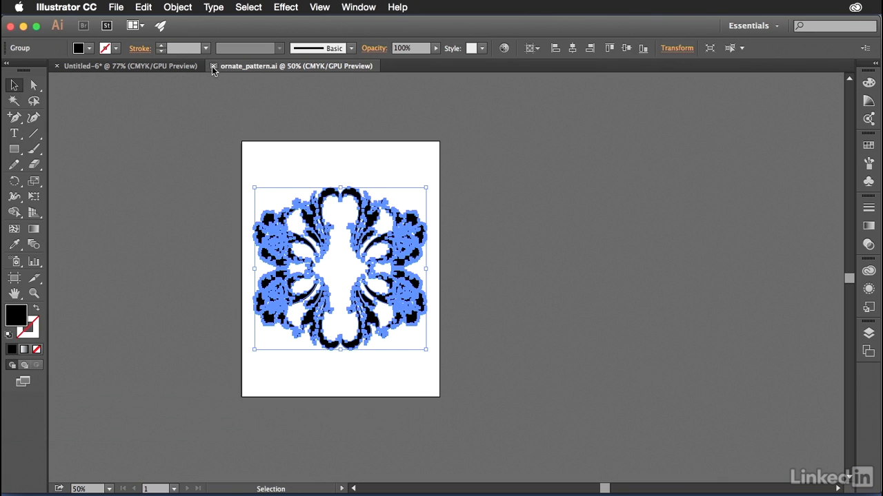
left_click(130, 65)
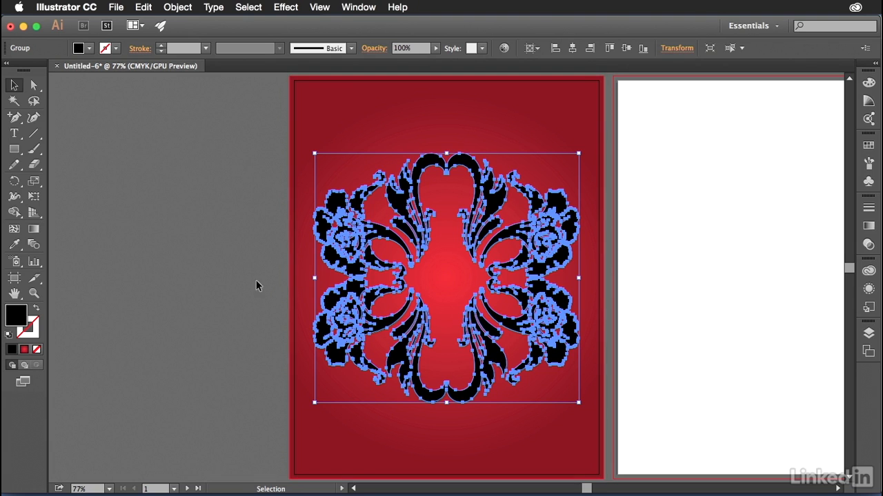
mouse_move(247, 174)
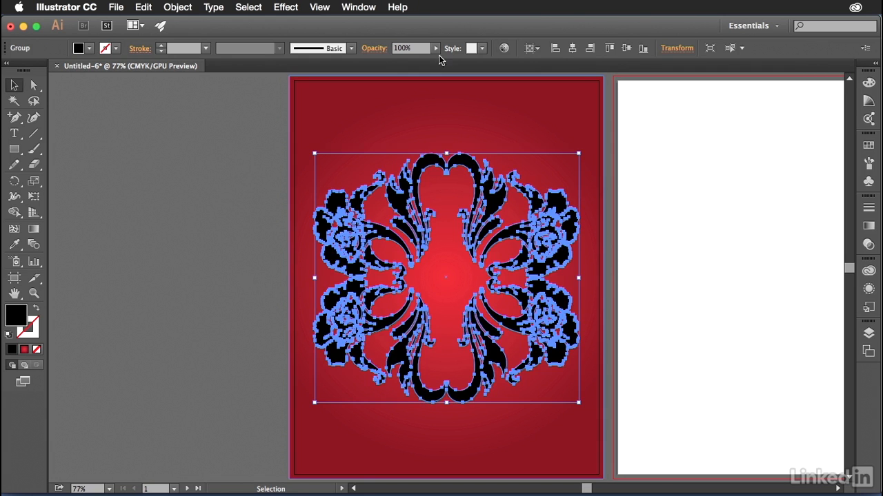
- Adjust the ornament's opacity through 50% and settle it at 30%
left_click_drag(434, 62, 403, 62)
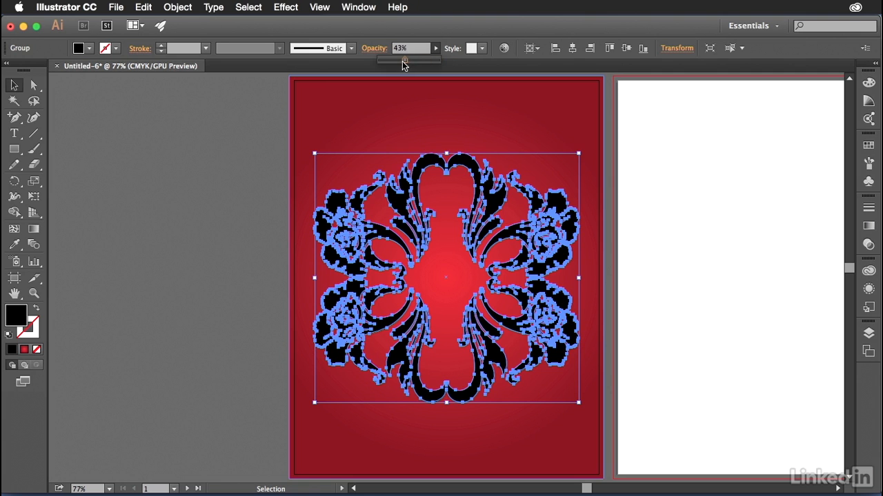
left_click_drag(407, 61, 403, 61)
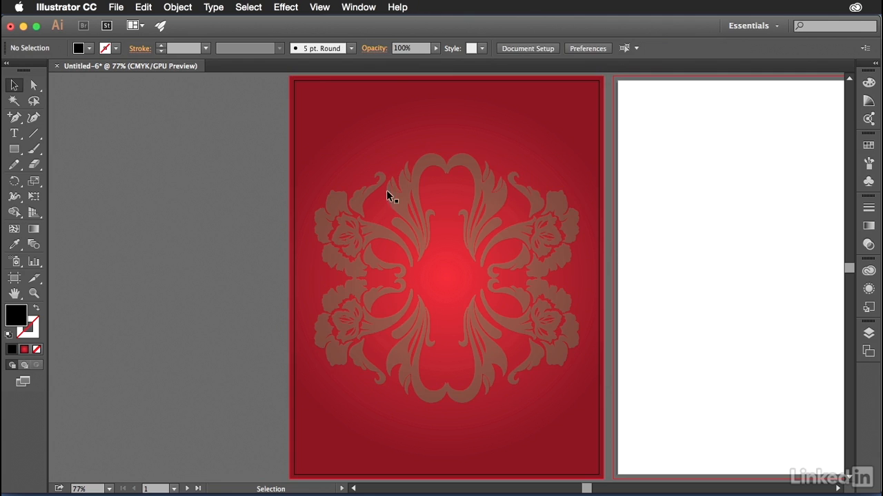
left_click(389, 196)
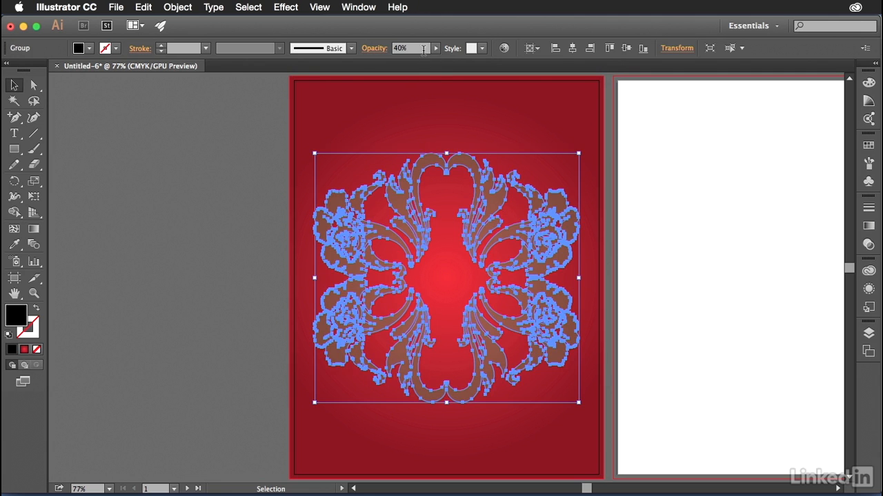
left_click_drag(408, 60, 408, 60)
type("50")
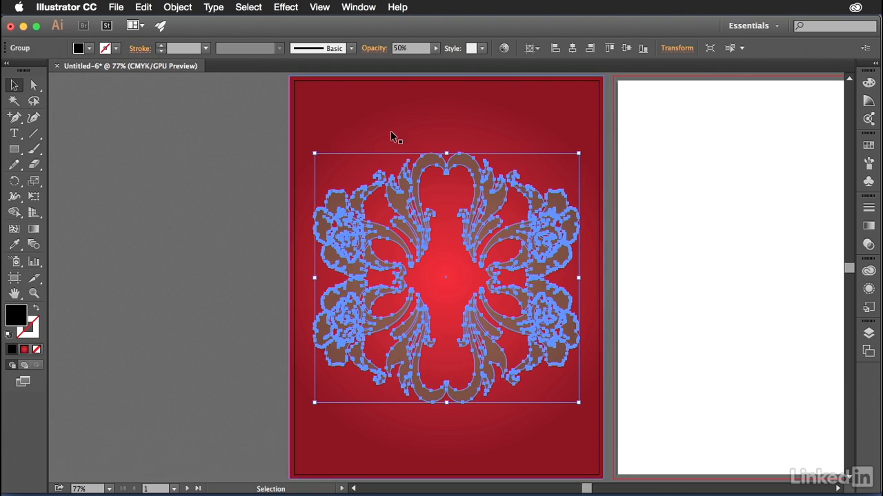
left_click(868, 244)
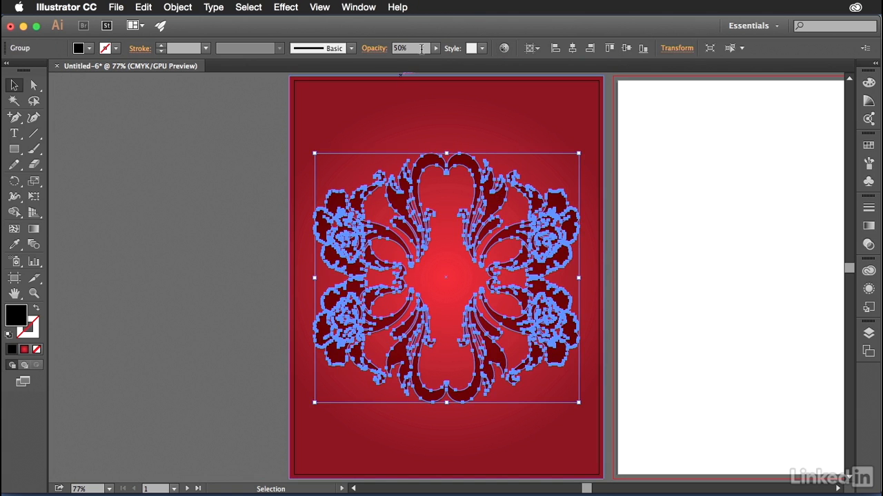
left_click_drag(413, 60, 395, 60)
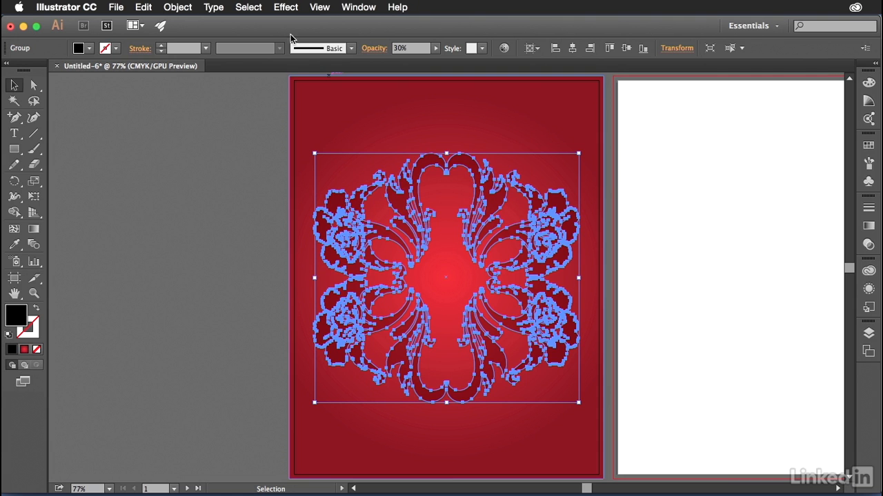
left_click(177, 7)
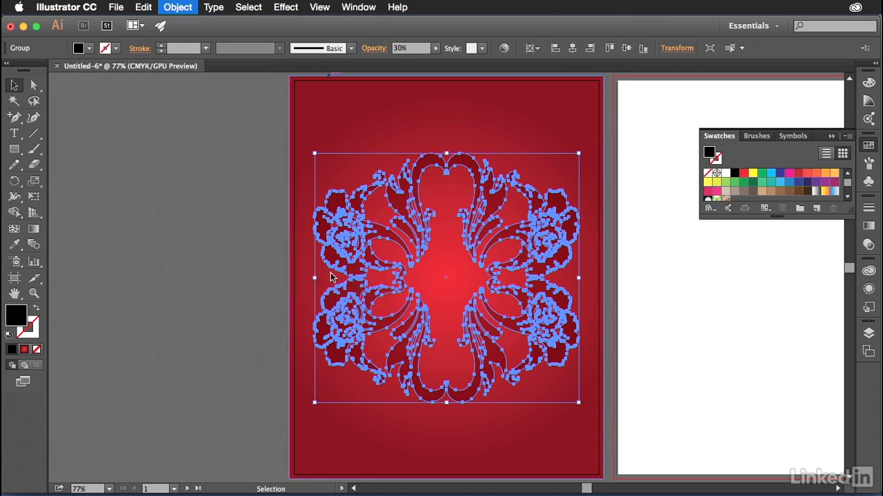
- Make a pattern from the ornament, checking Don't Show Again on the notice
left_click(177, 7)
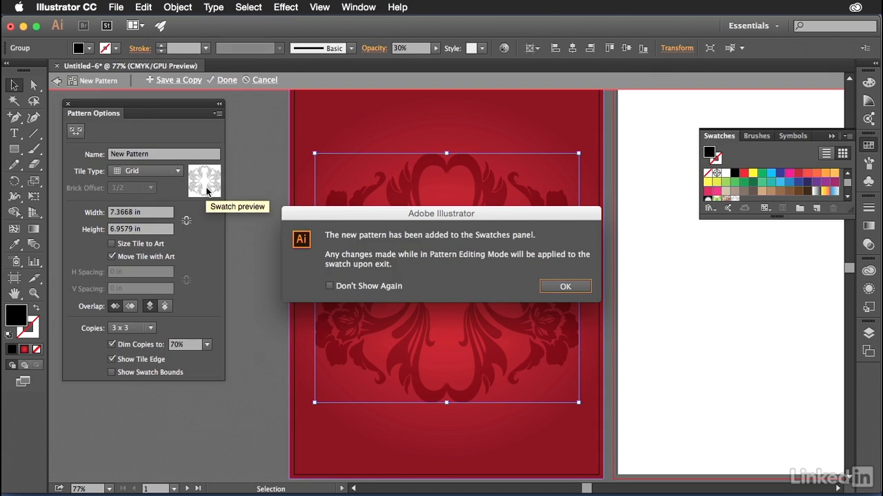
mouse_move(742, 206)
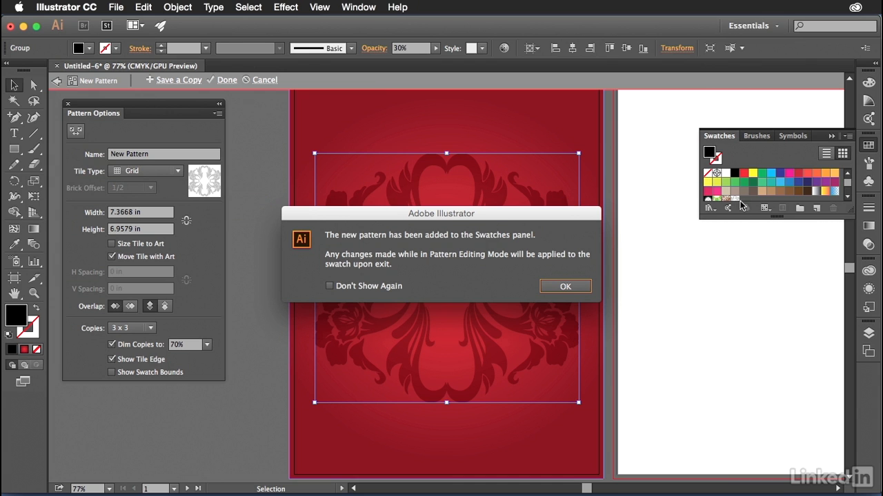
mouse_move(737, 200)
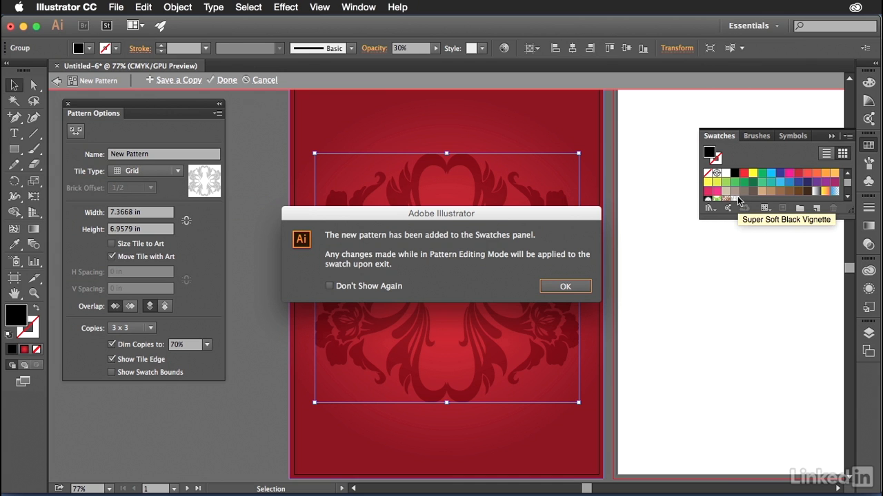
mouse_move(349, 286)
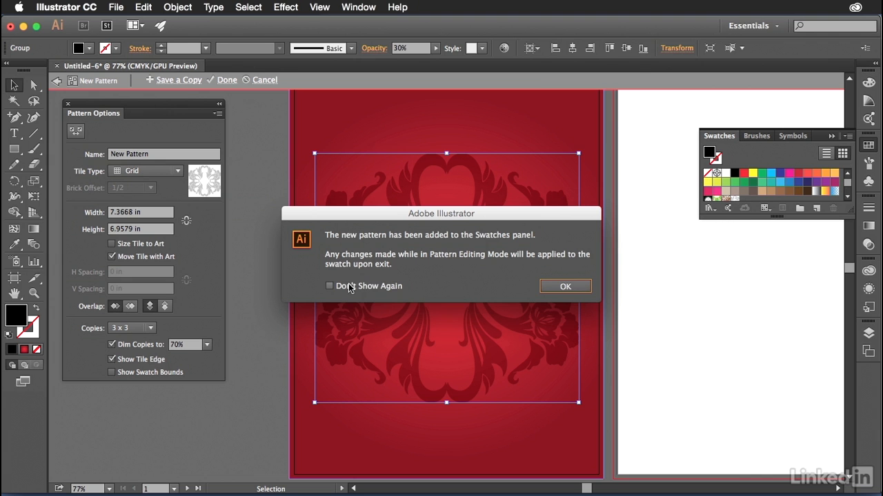
left_click(330, 286)
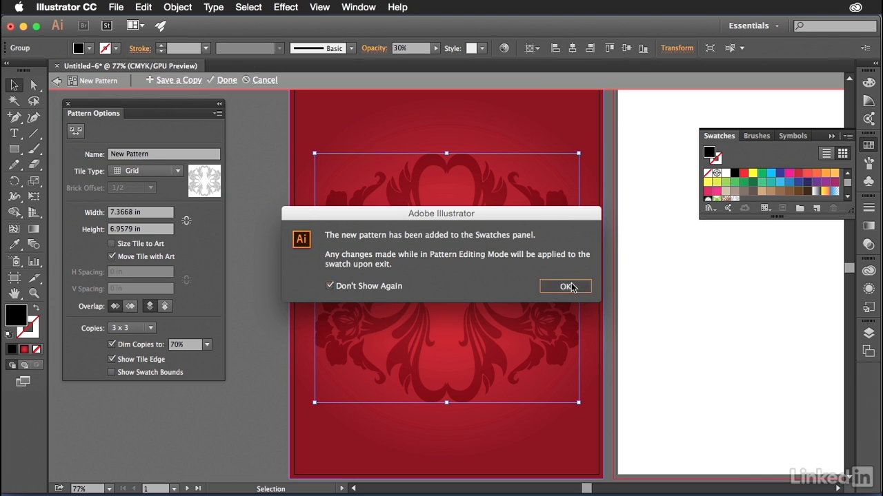
left_click(565, 287)
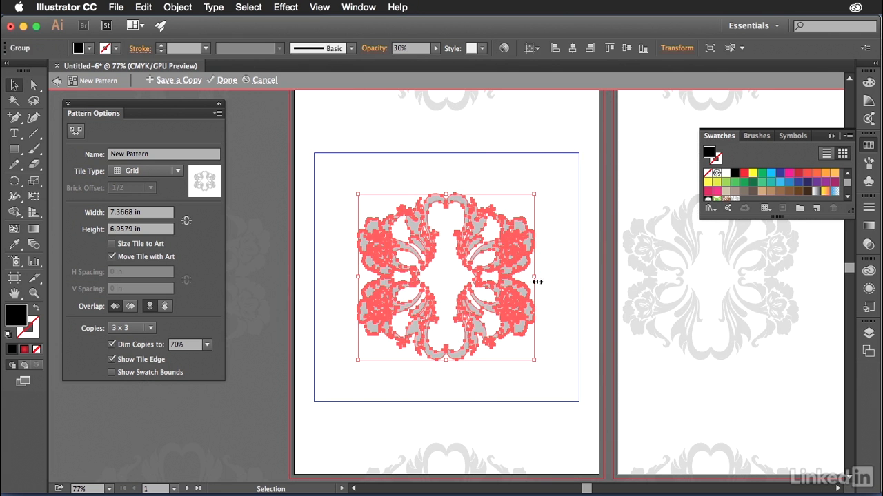
- Enable Size Tile to Art so the tile fits the ornament with zero spacing
left_click(112, 243)
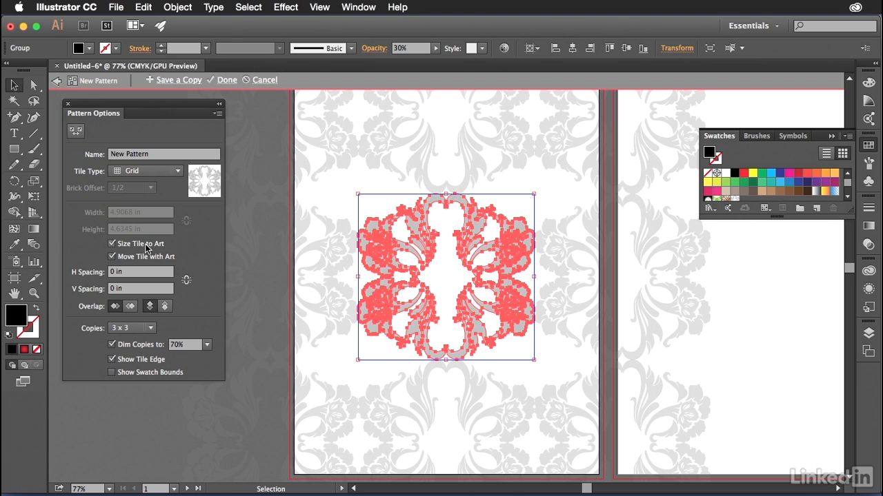
mouse_move(424, 396)
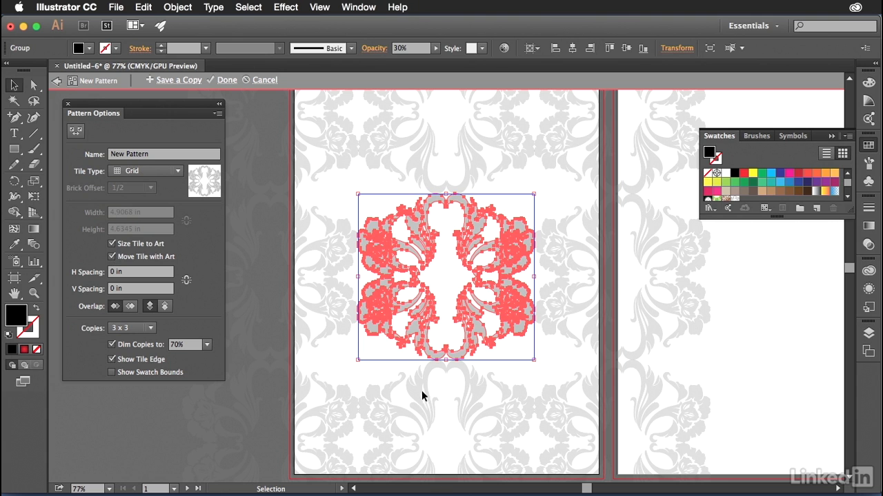
mouse_move(178, 264)
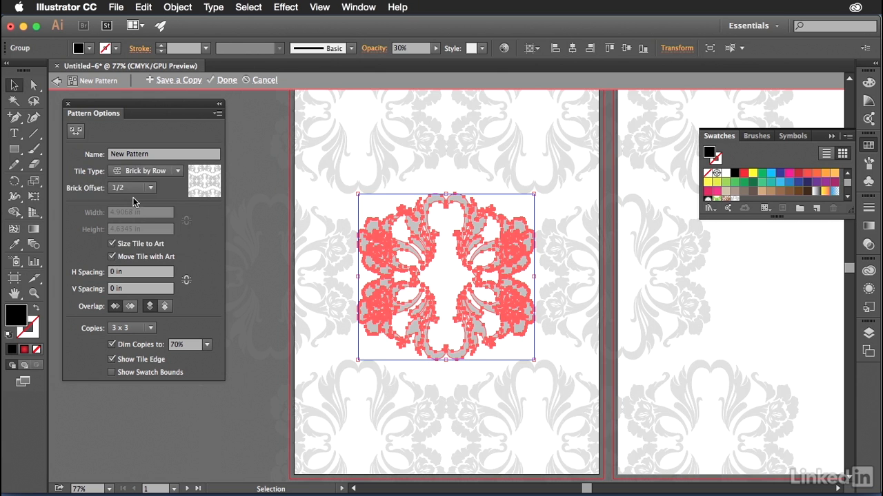
- Try Brick by Column, Hex by Column, Hex by Row and Brick by Row, then choose Brick by Column
left_click(177, 171)
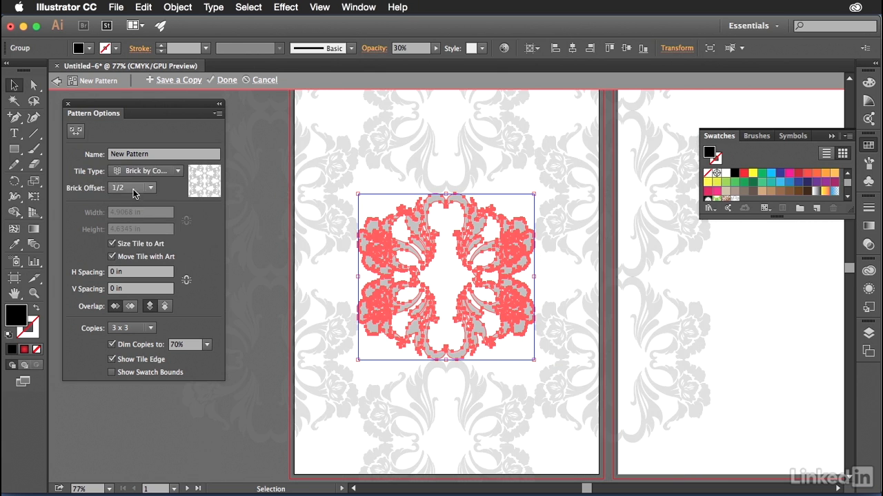
left_click(176, 171)
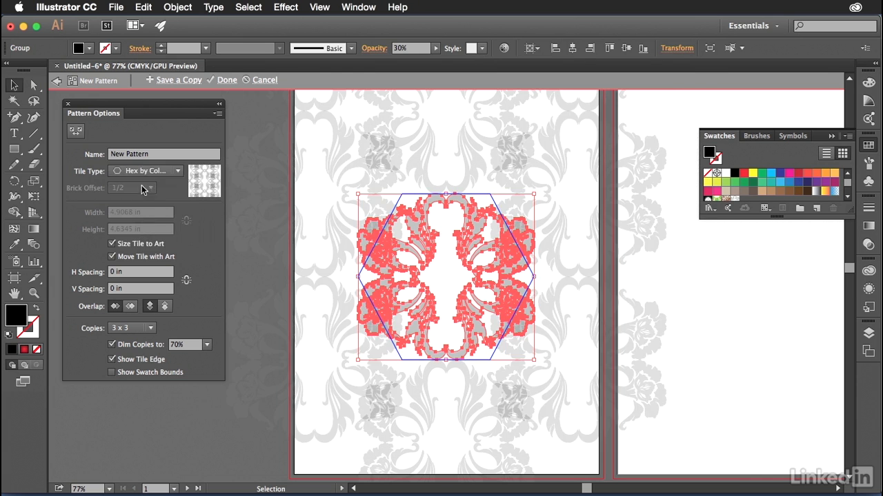
left_click(145, 170)
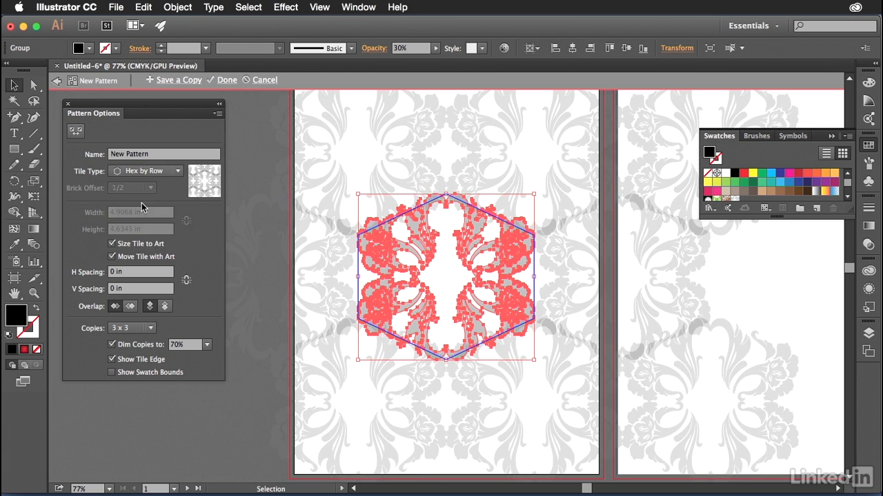
left_click(146, 170)
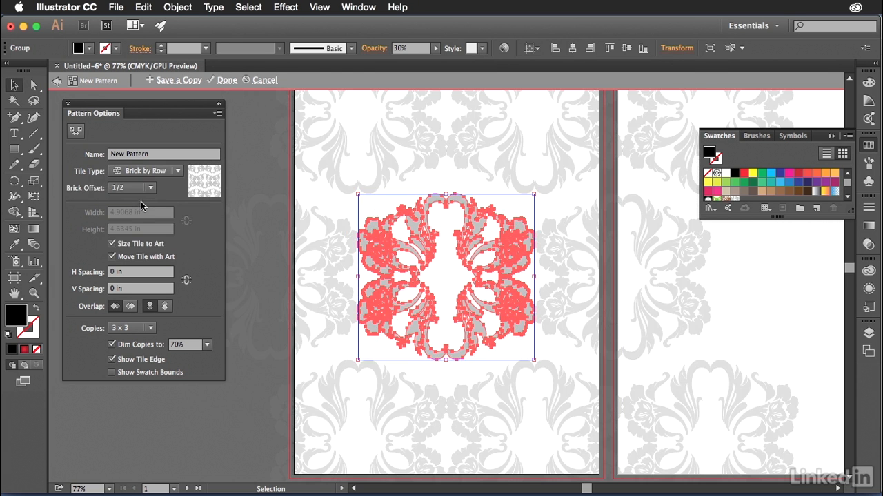
left_click(178, 171)
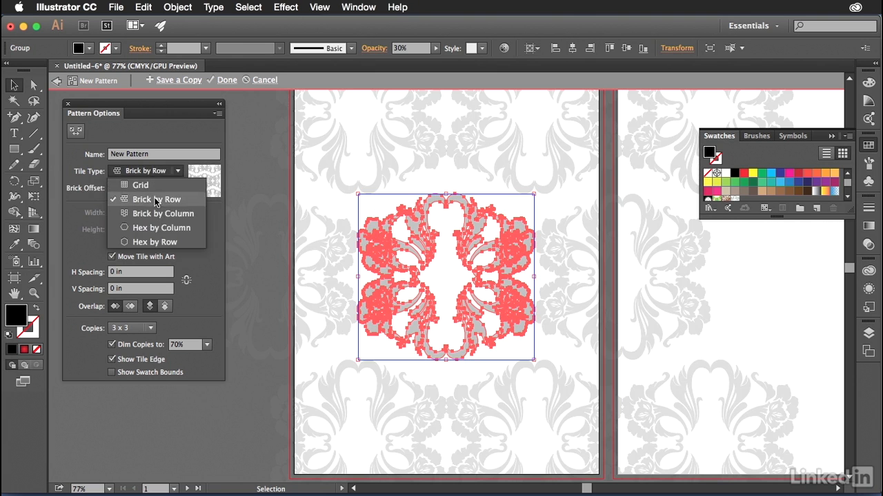
left_click(162, 213)
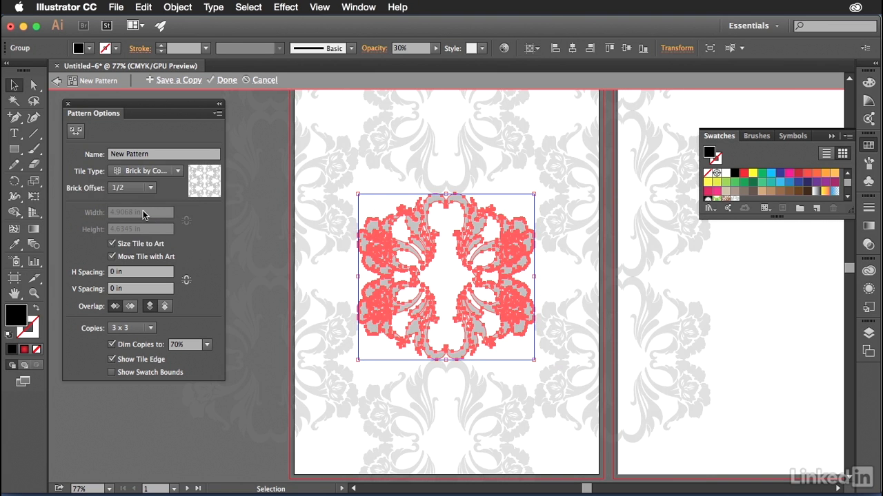
mouse_move(166, 171)
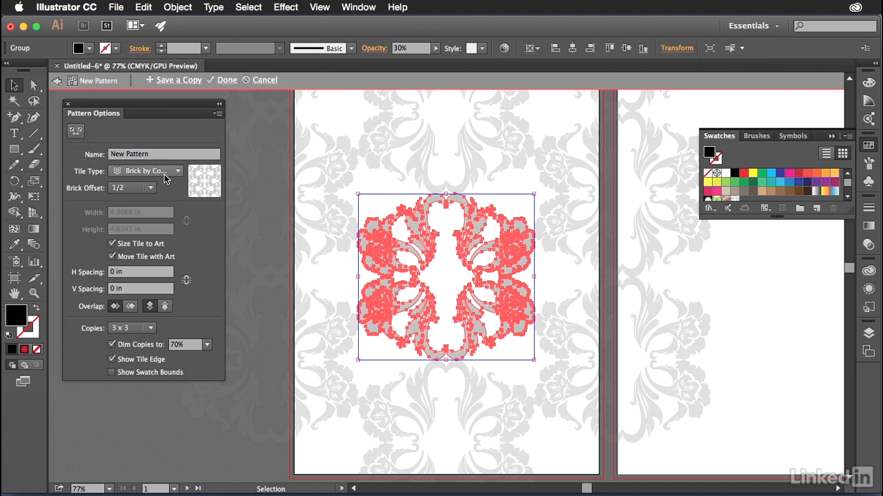
mouse_move(162, 200)
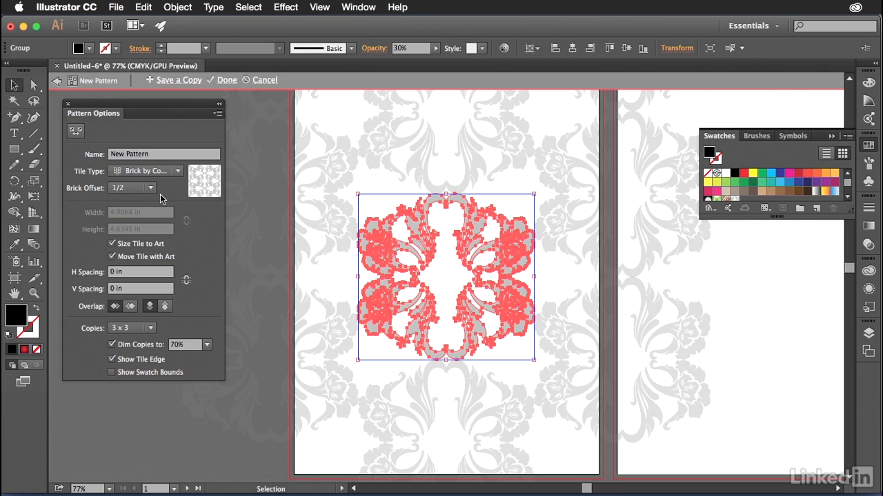
- Change the pattern preview Copies from 3 x 3 to 9 x 9
left_click(131, 328)
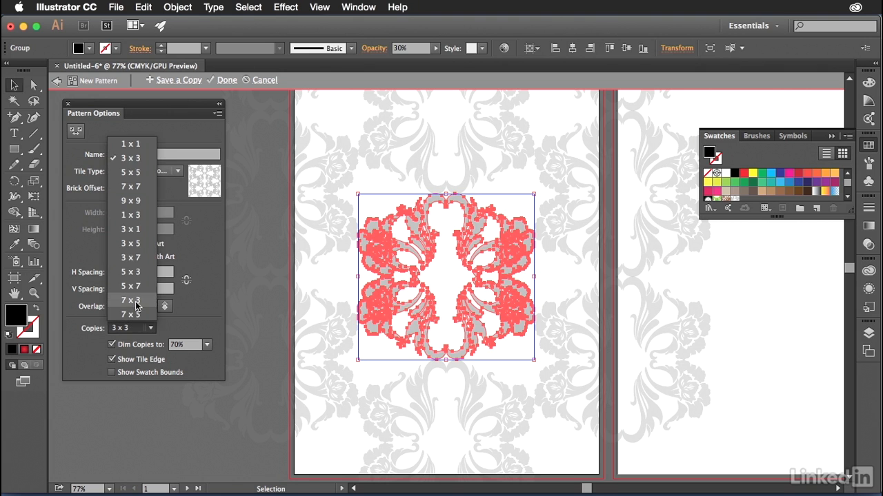
mouse_move(131, 201)
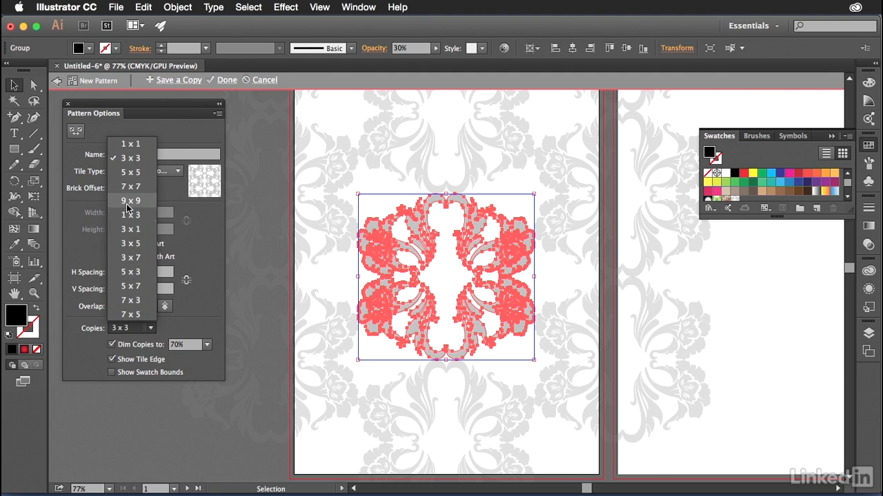
left_click(130, 201)
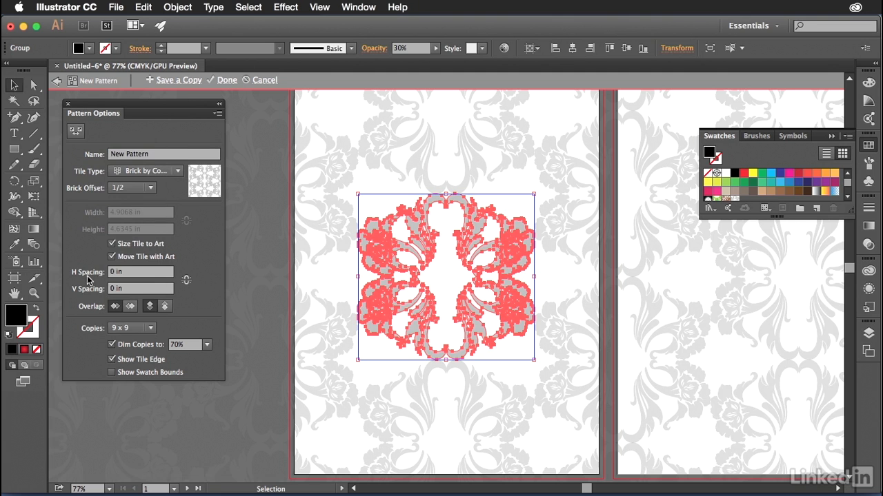
mouse_move(185, 305)
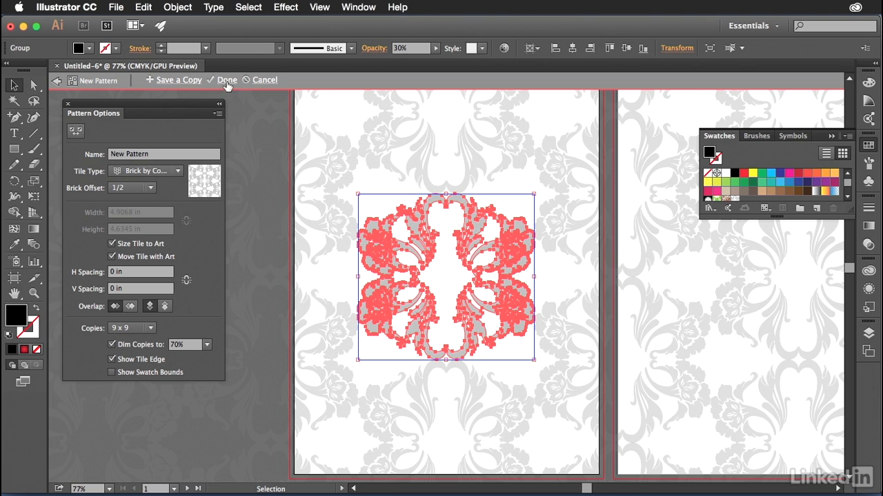
- Exit pattern editing and clear the ornament, leaving the red radial-gradient rectangle
left_click(227, 79)
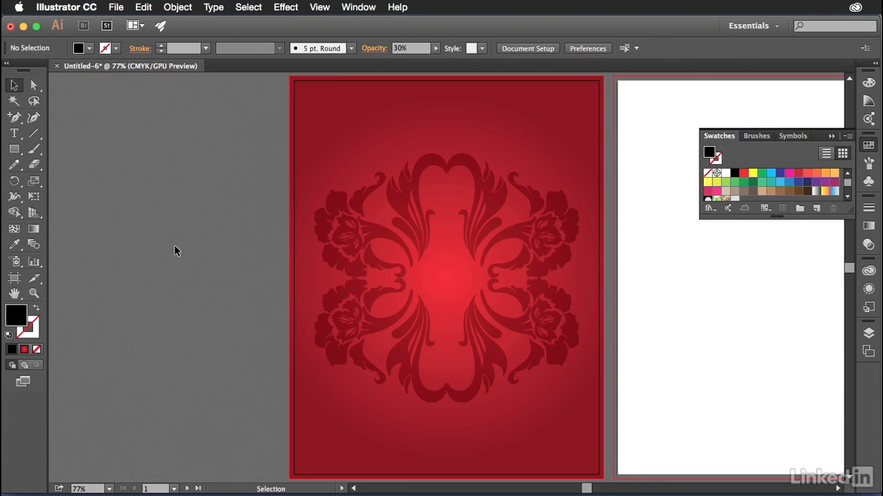
left_click(383, 245)
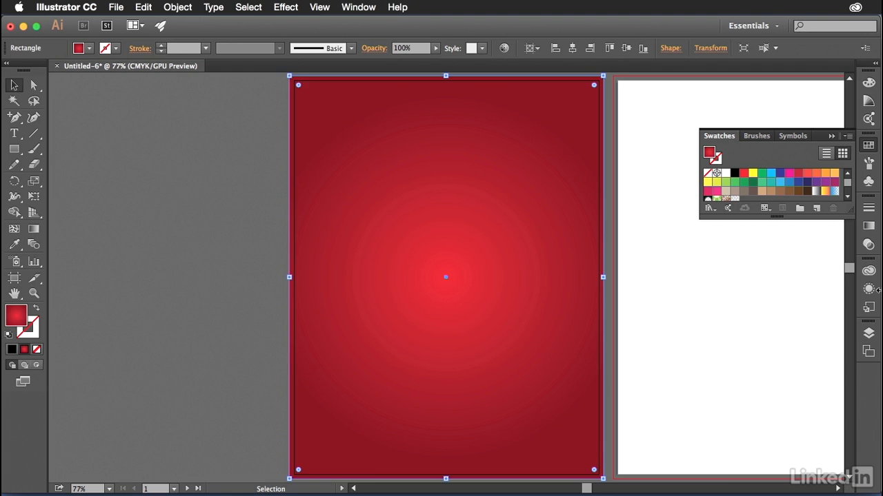
- Inspect the rectangle's fill and opacity in Appearance, then collapse the Fill details
left_click(868, 290)
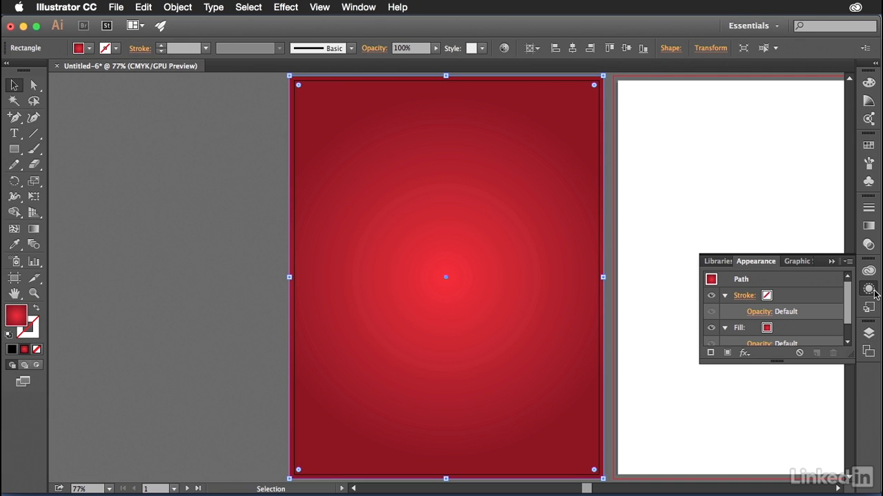
mouse_move(744, 263)
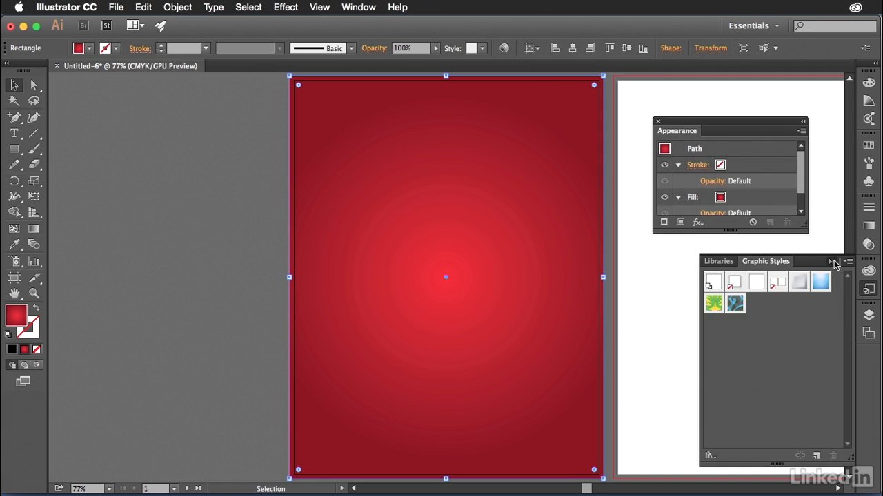
left_click(834, 261)
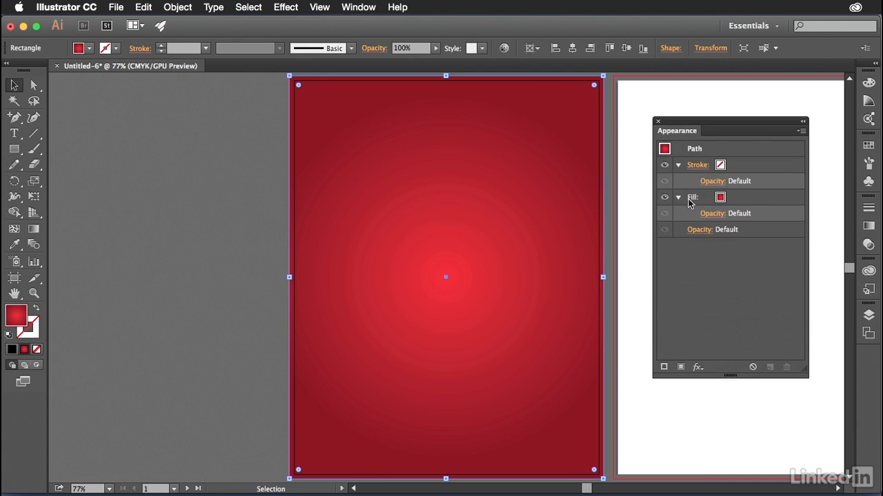
left_click(692, 198)
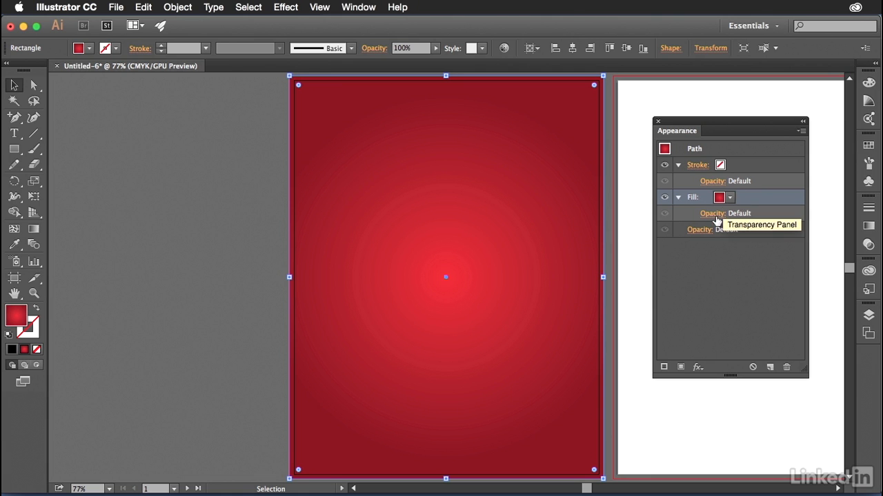
left_click(712, 213)
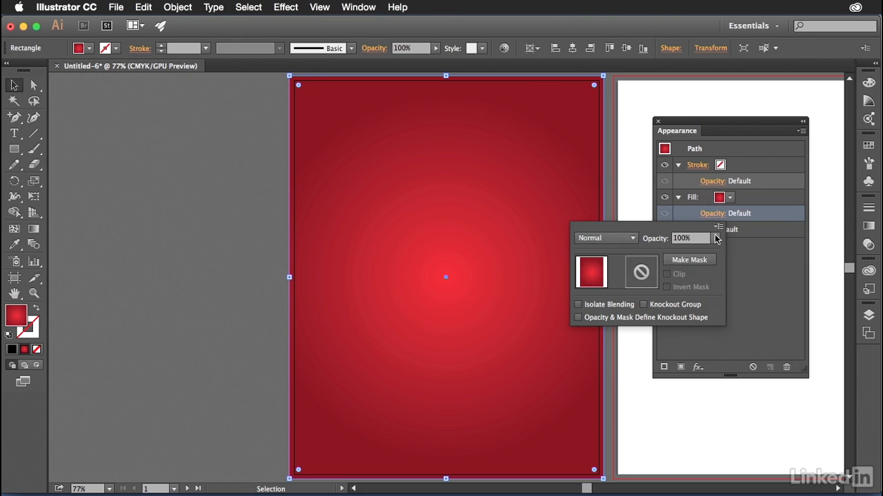
left_click(690, 238)
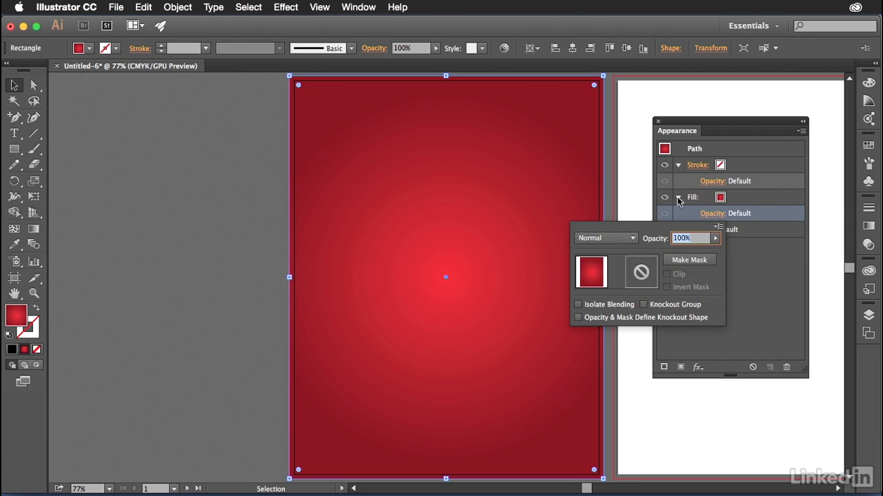
left_click(678, 197)
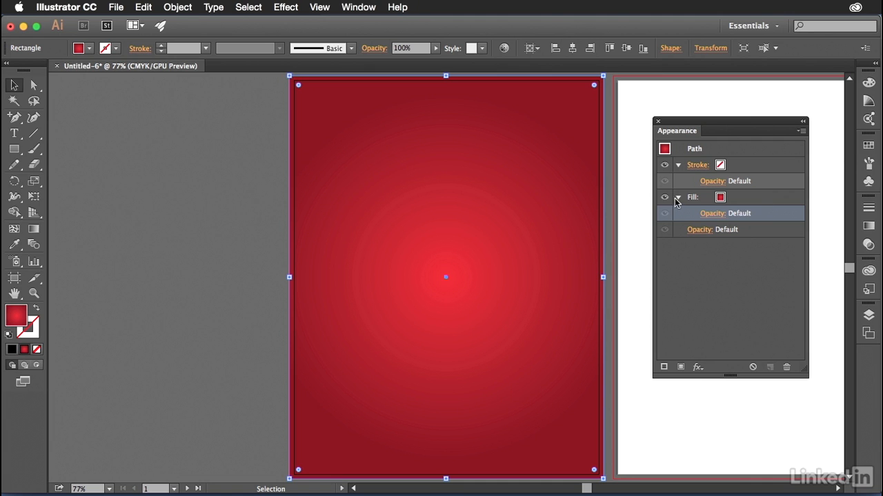
left_click(677, 197)
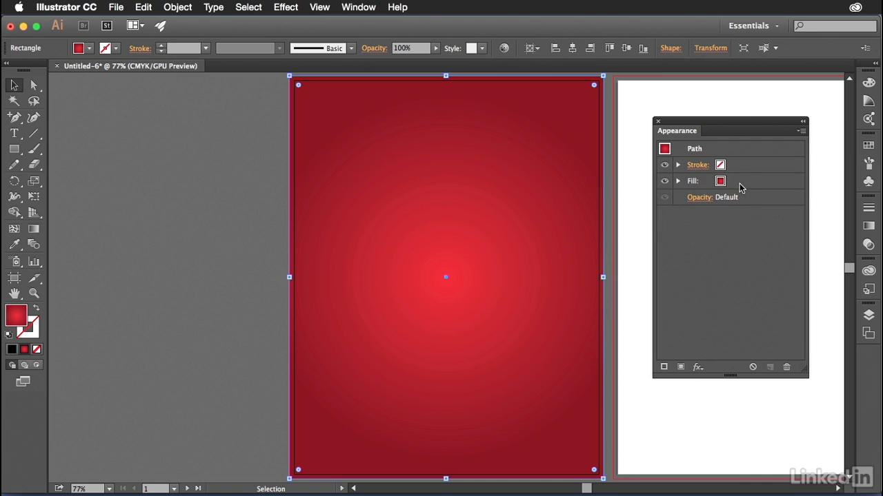
mouse_move(736, 183)
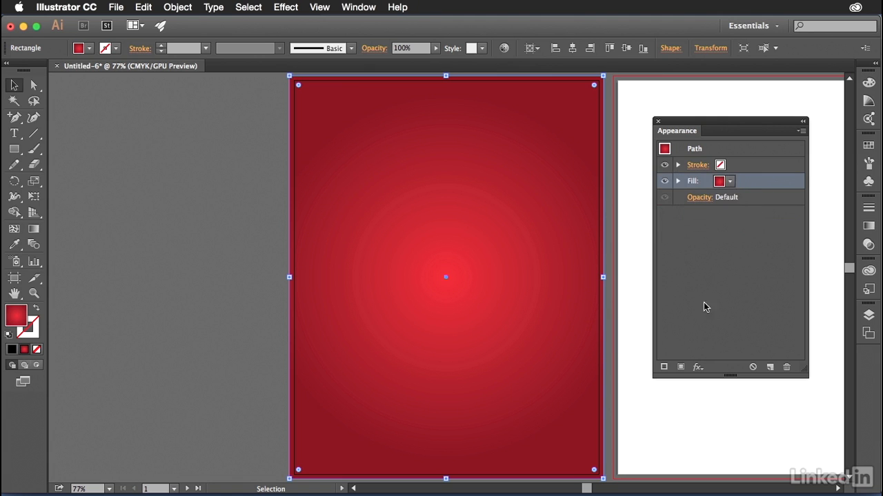
mouse_move(680, 367)
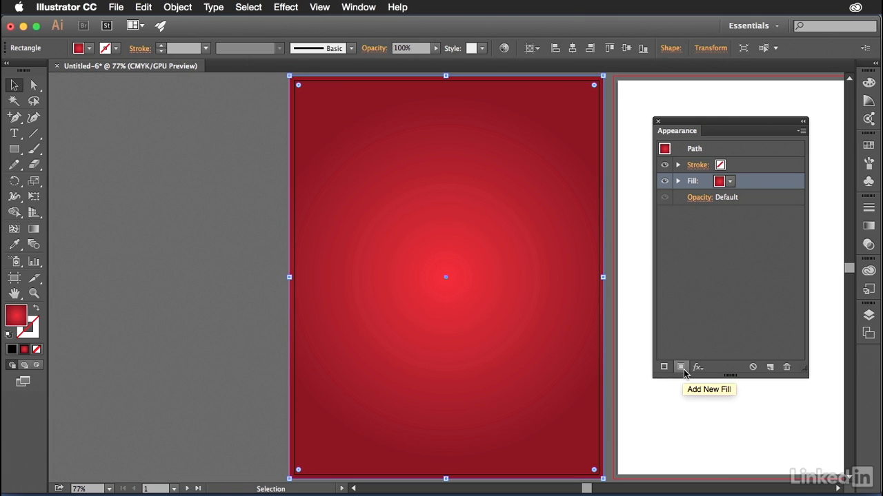
- Add a second fill above the gradient and set it to the ornate damask pattern swatch
left_click(681, 367)
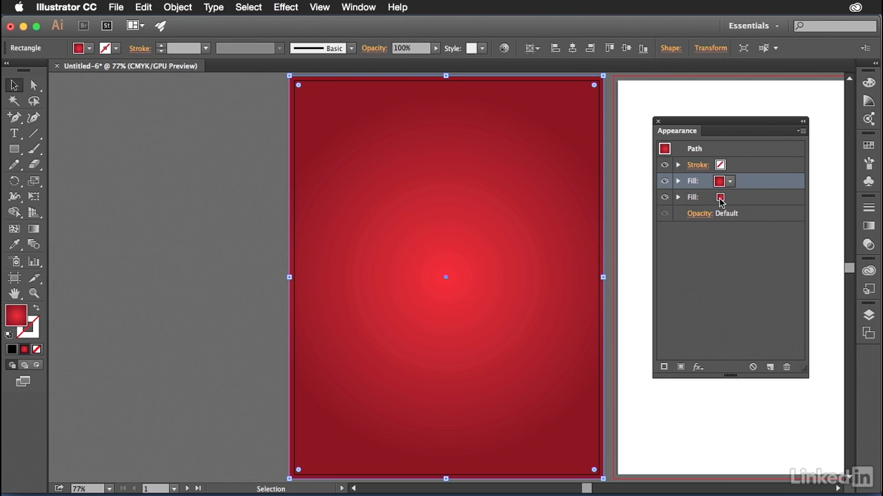
left_click(729, 181)
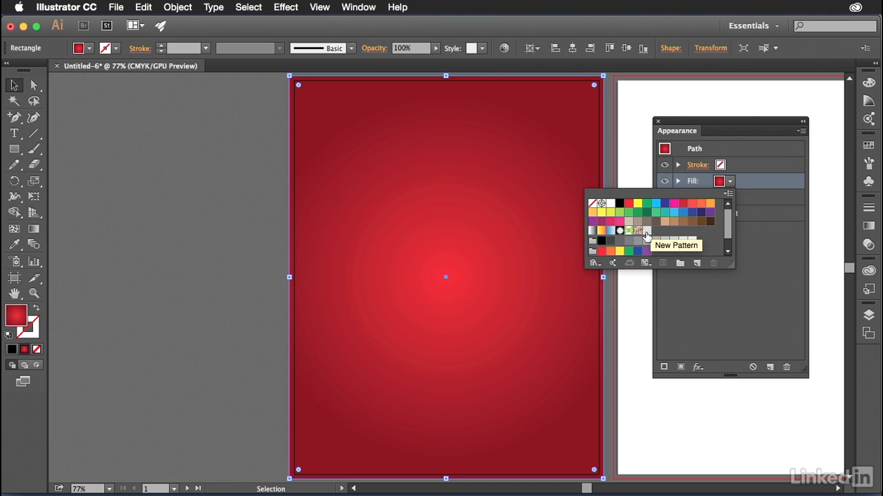
left_click(646, 230)
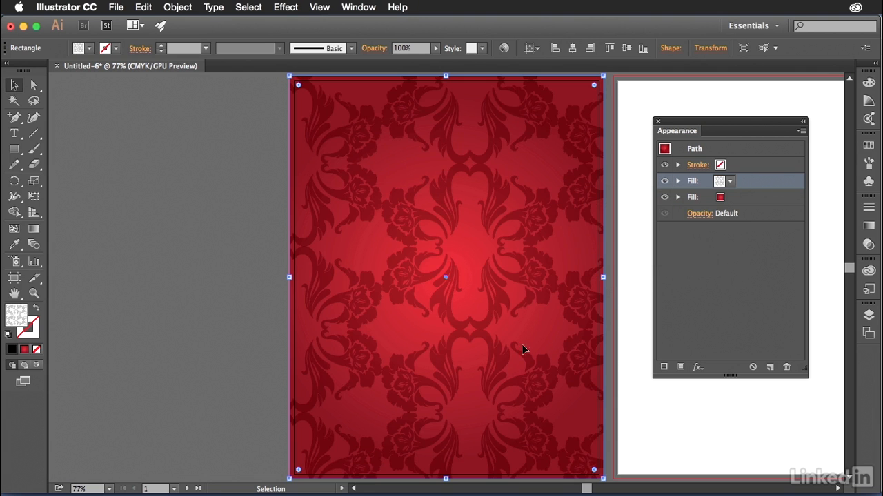
mouse_move(523, 344)
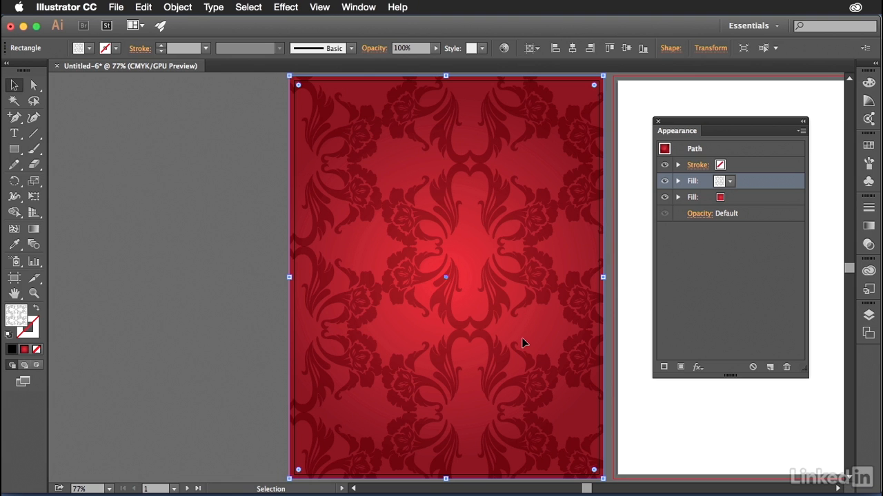
mouse_move(528, 235)
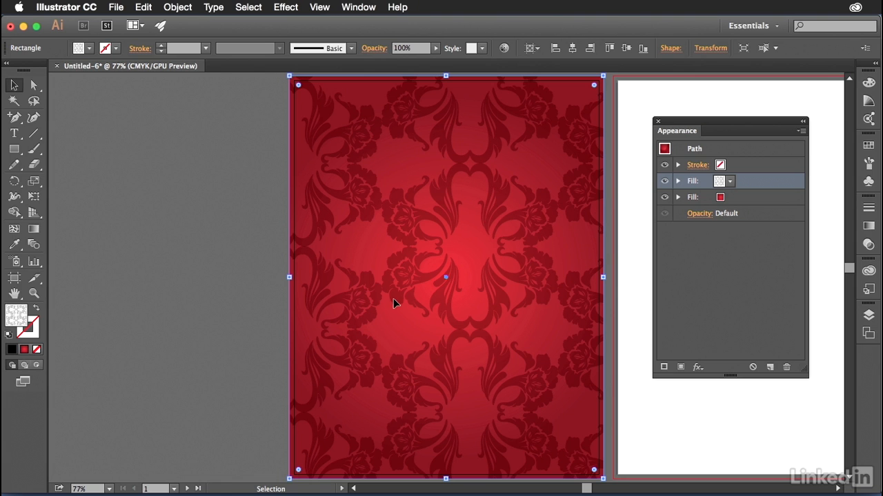
mouse_move(393, 304)
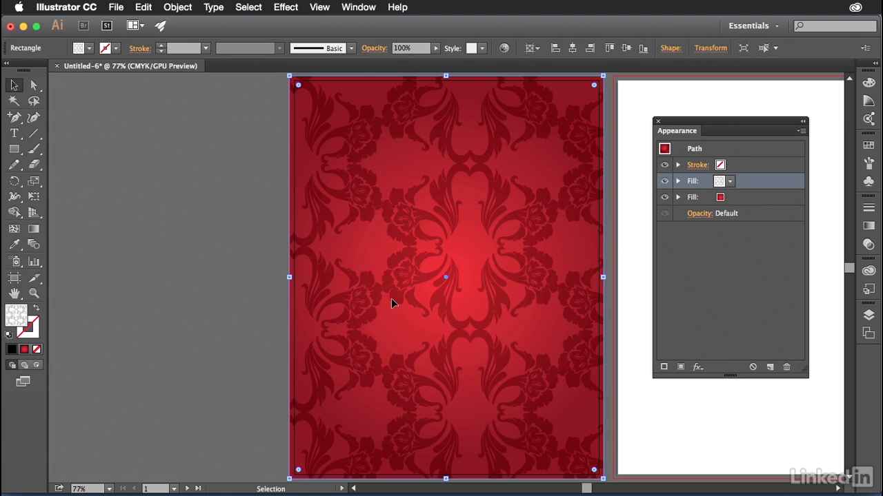
left_click(751, 26)
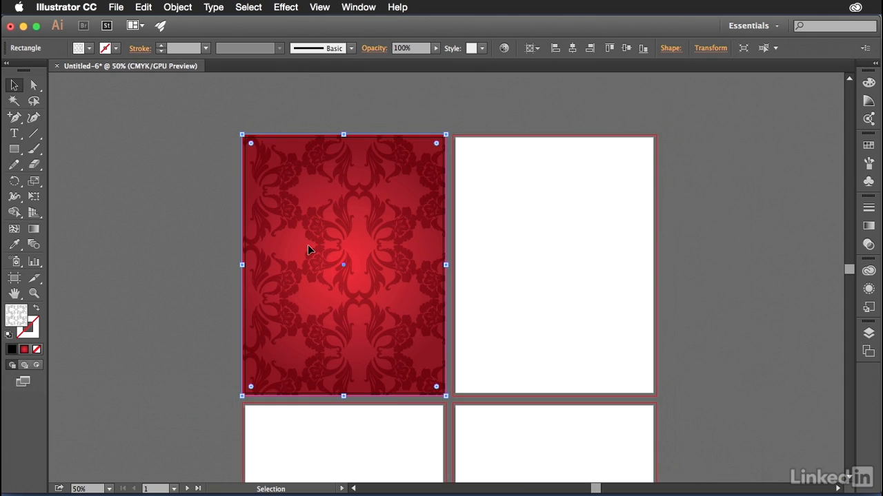
- Cut the patterned rectangle and use Edit > Paste on All Artboards
left_click(142, 7)
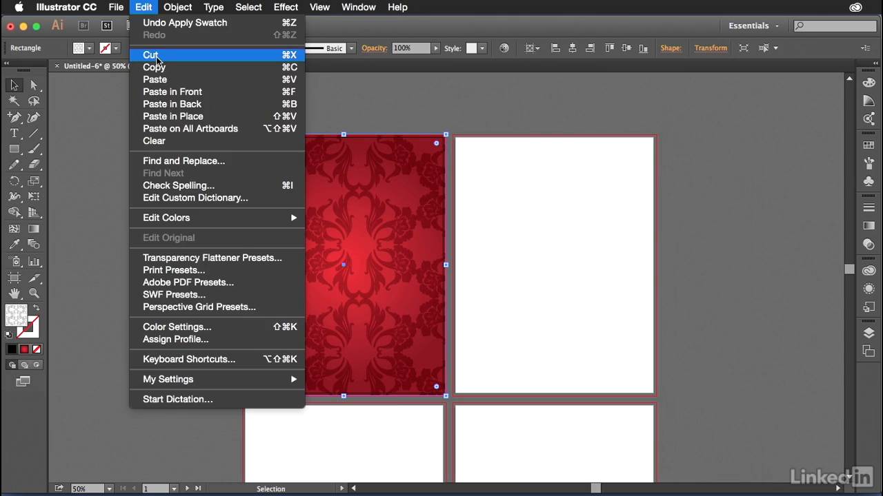
left_click(150, 55)
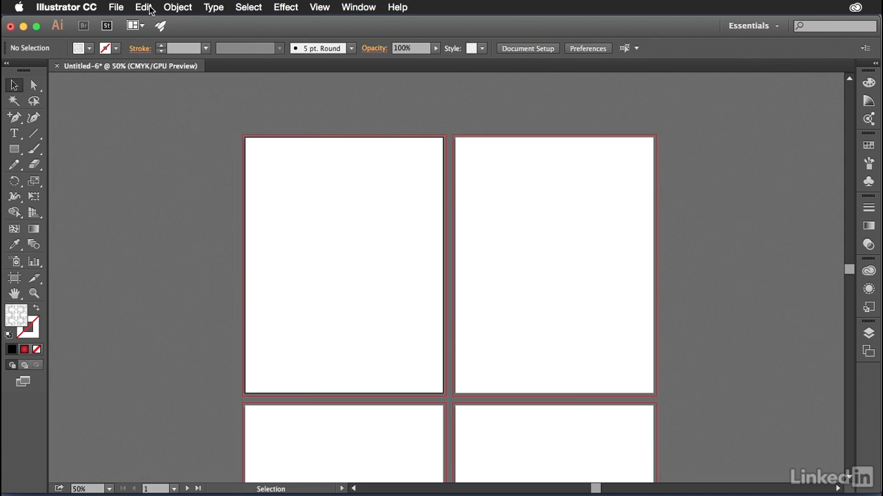
left_click(144, 7)
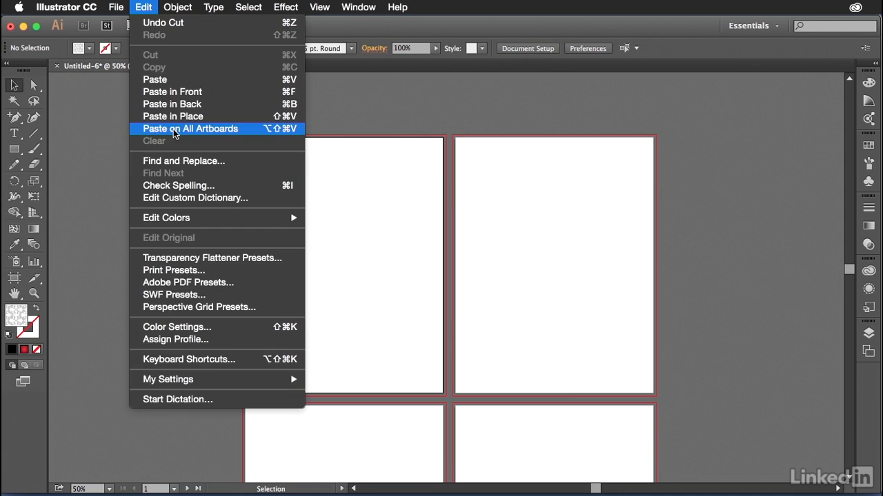
left_click(190, 129)
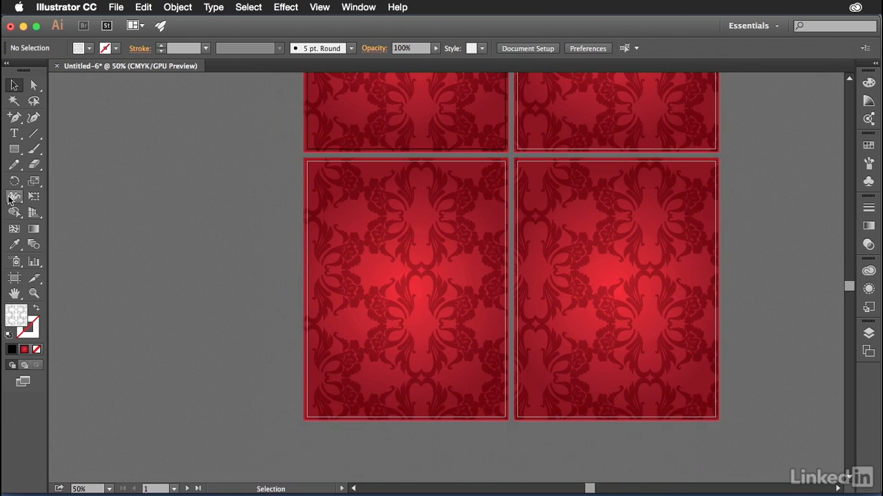
- With the Rectangle tool, drag a rectangle inset from the lower-left artboard's edges
left_click(14, 149)
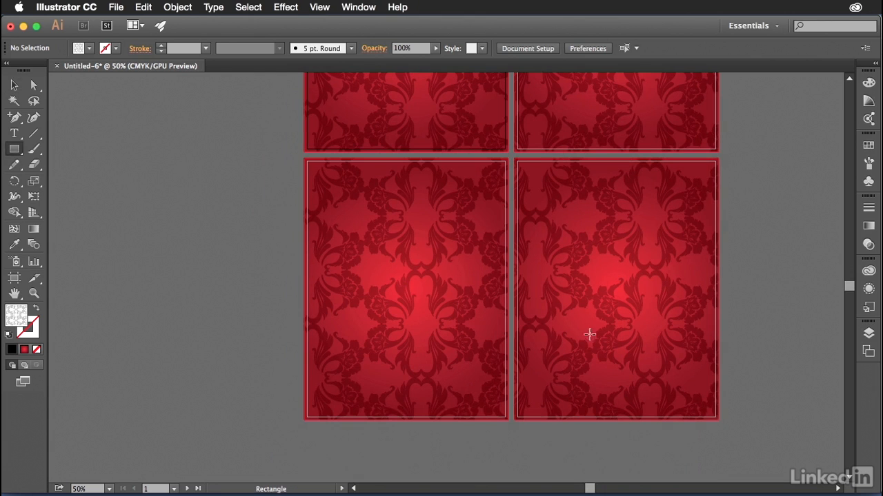
mouse_move(319, 176)
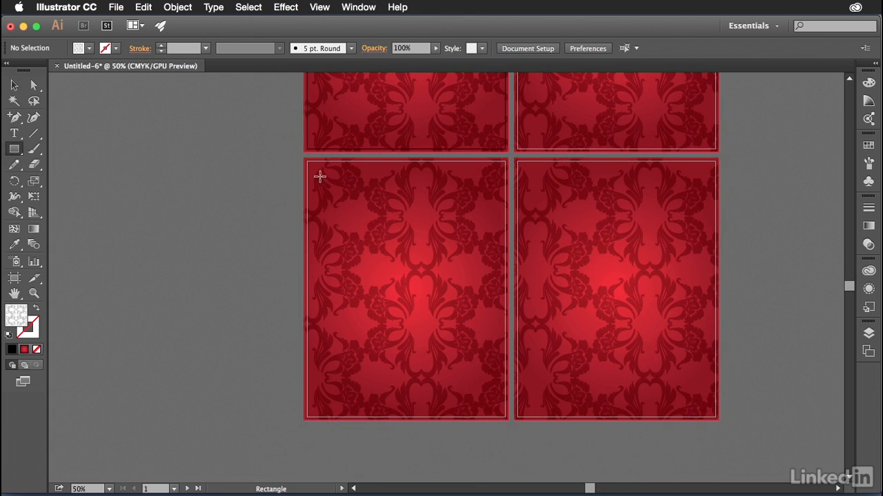
left_click_drag(319, 176, 440, 361)
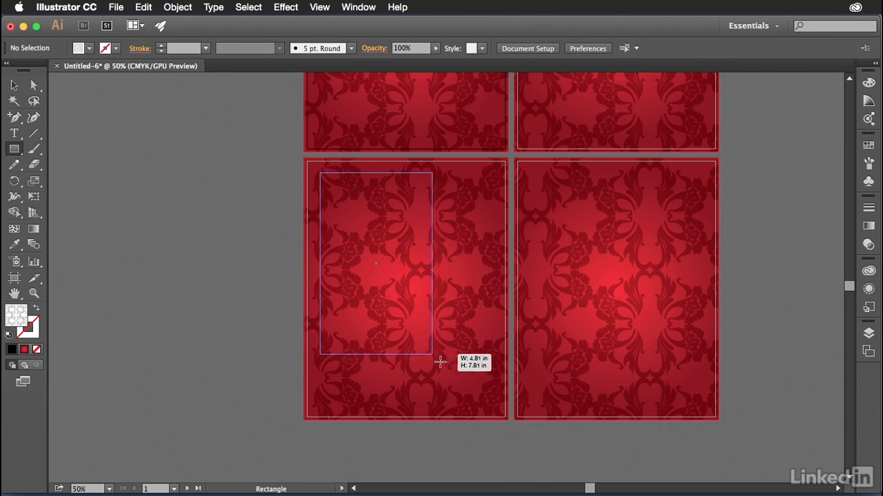
left_click_drag(440, 362, 495, 401)
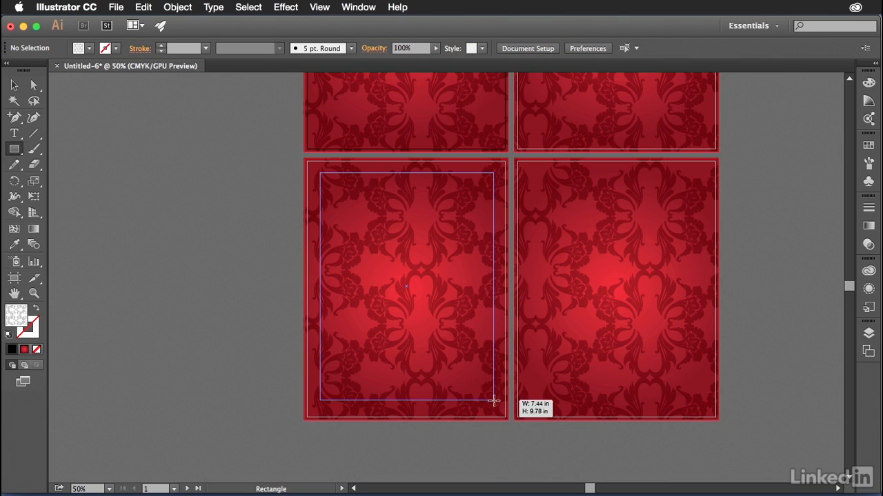
left_click_drag(495, 400, 508, 402)
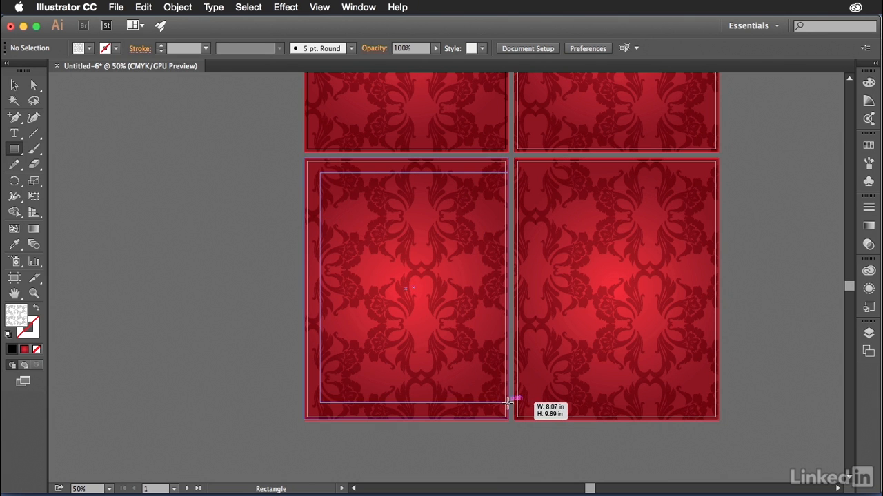
left_click_drag(507, 402, 507, 412)
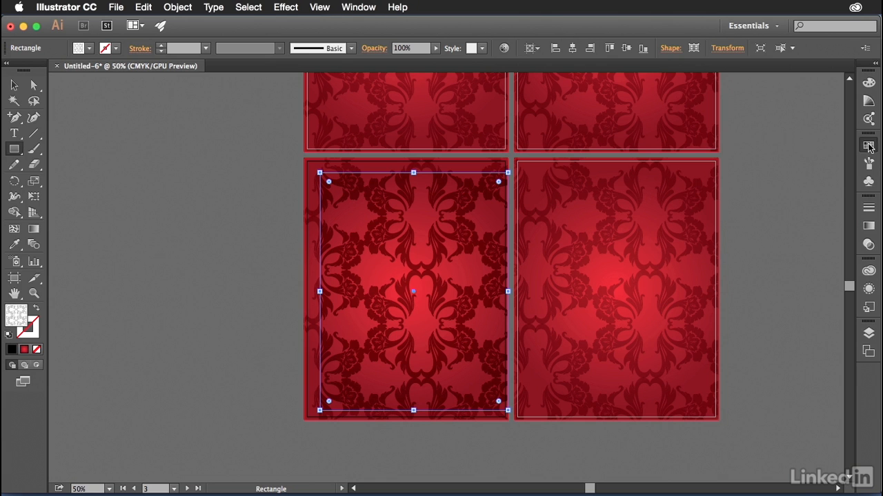
- Fill the inset rectangle white from Swatches, center it on the artboard, and deselect
left_click(714, 171)
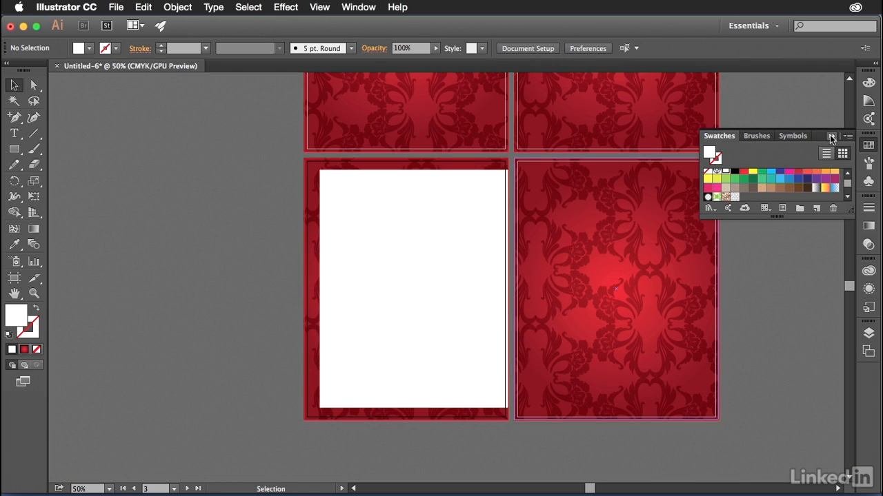
left_click(412, 288)
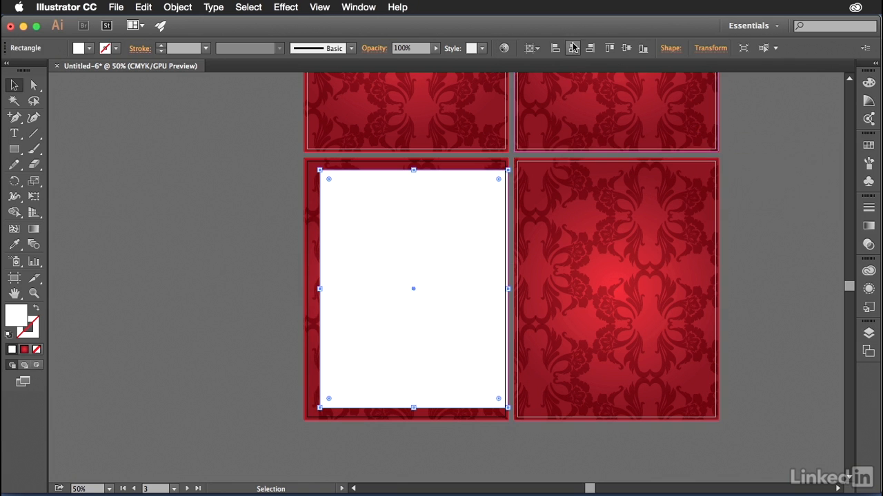
left_click(745, 293)
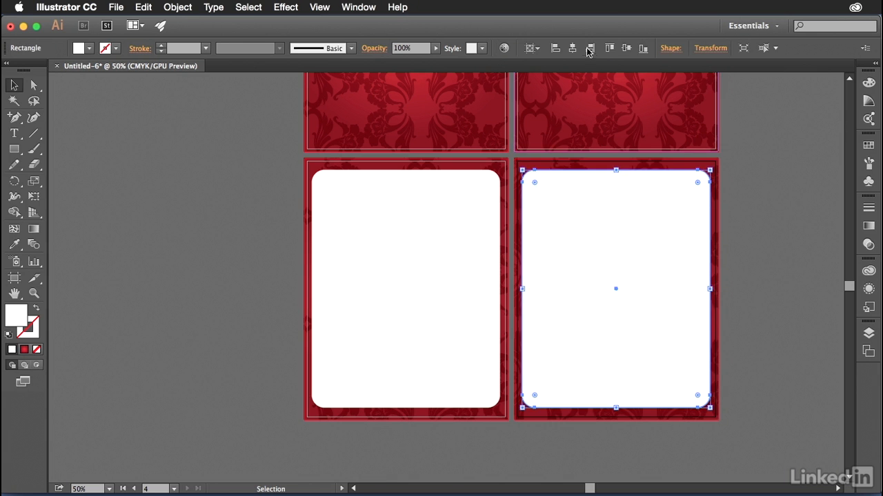
left_click(763, 252)
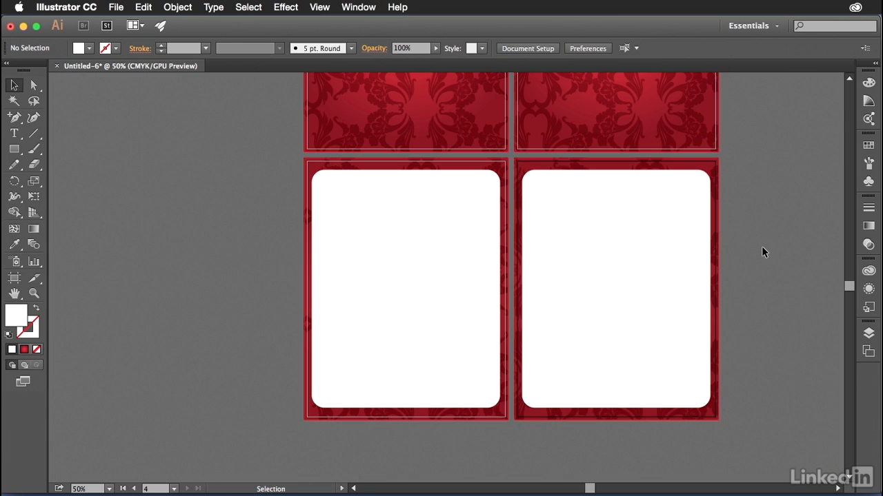